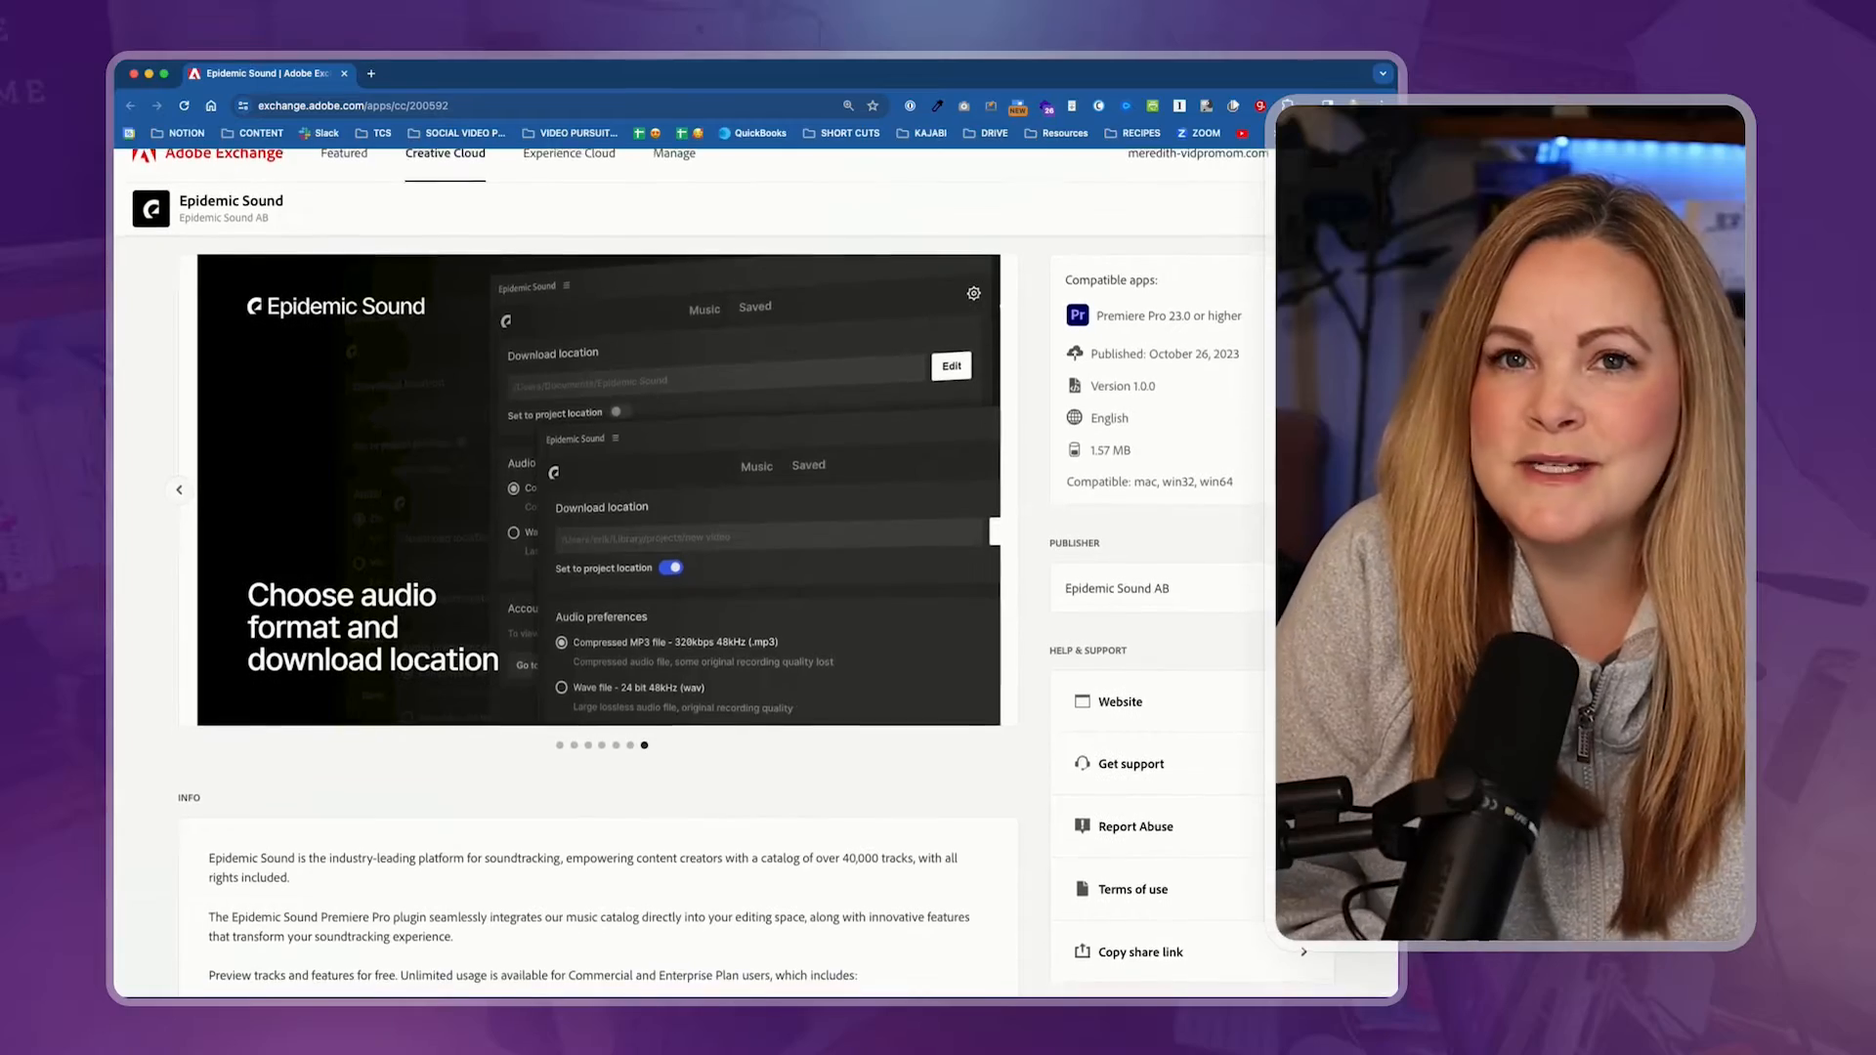
- Get the free Epidemic Sound plugin from its Exchange listing and accept the terms
scroll("down", 3)
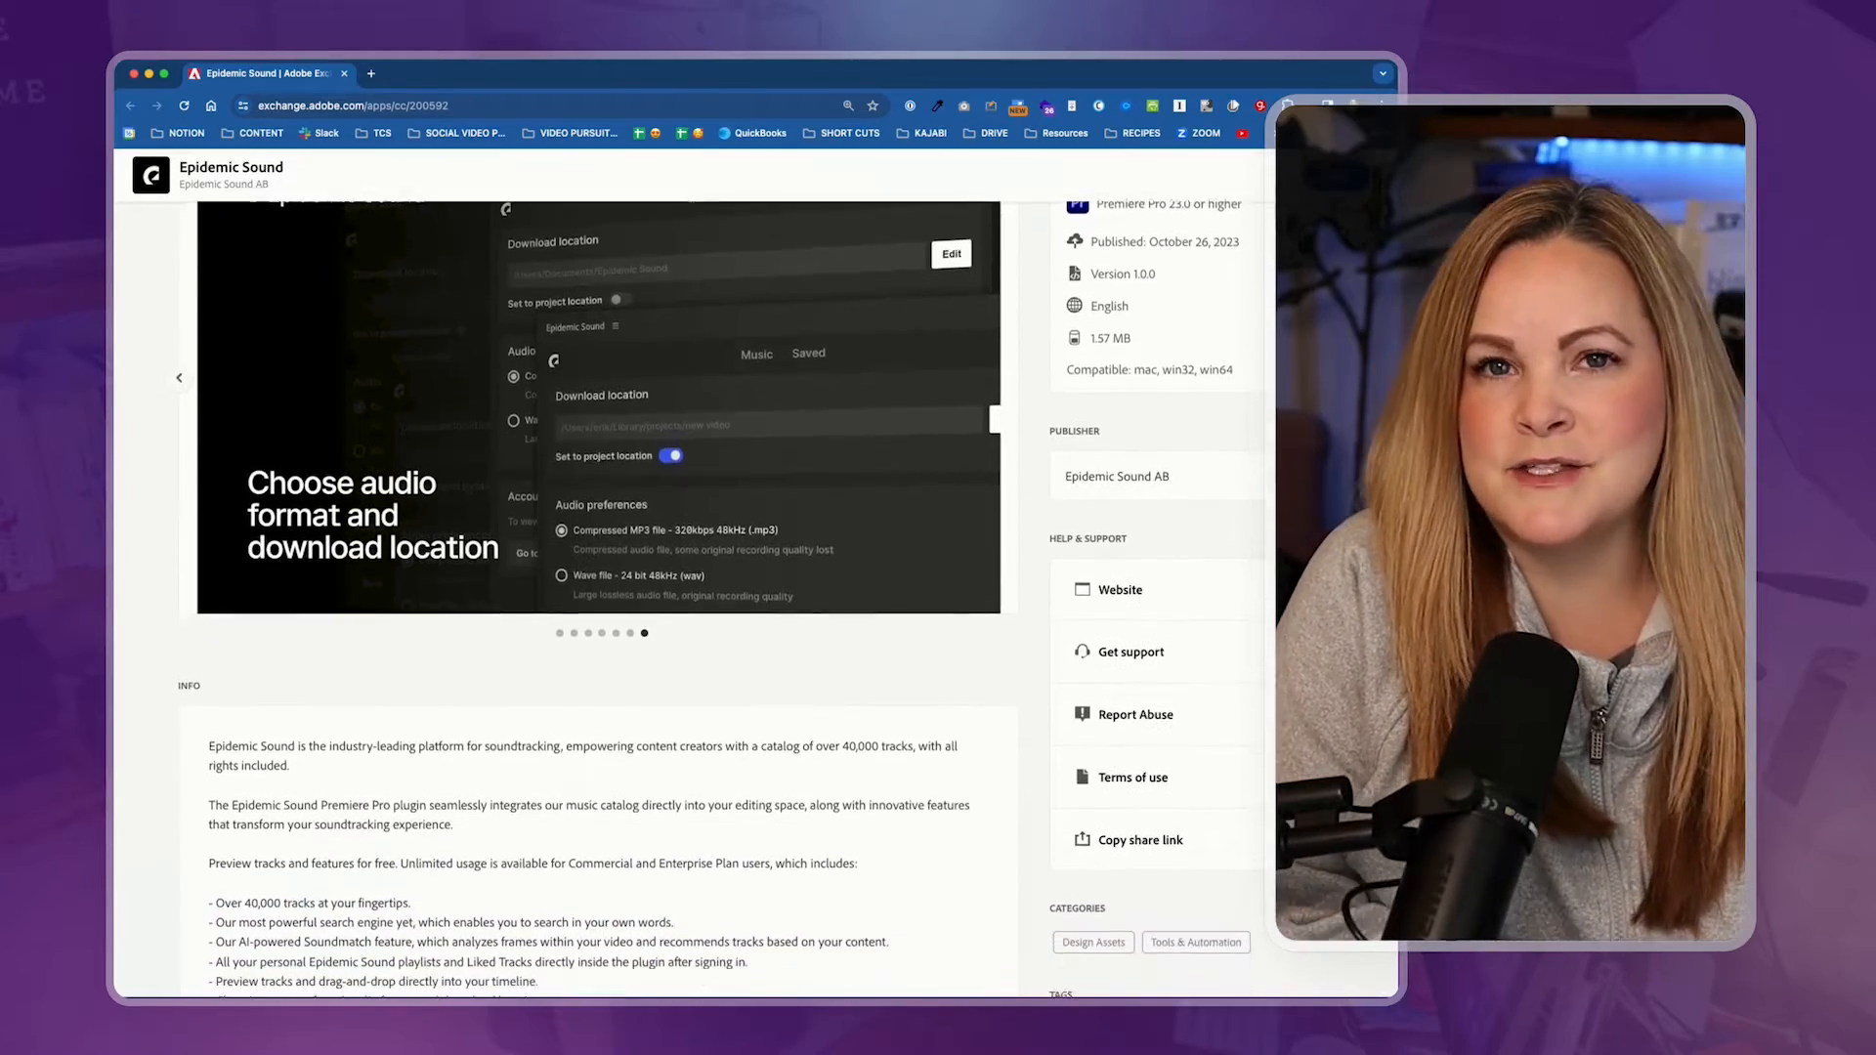
scroll("down", 3)
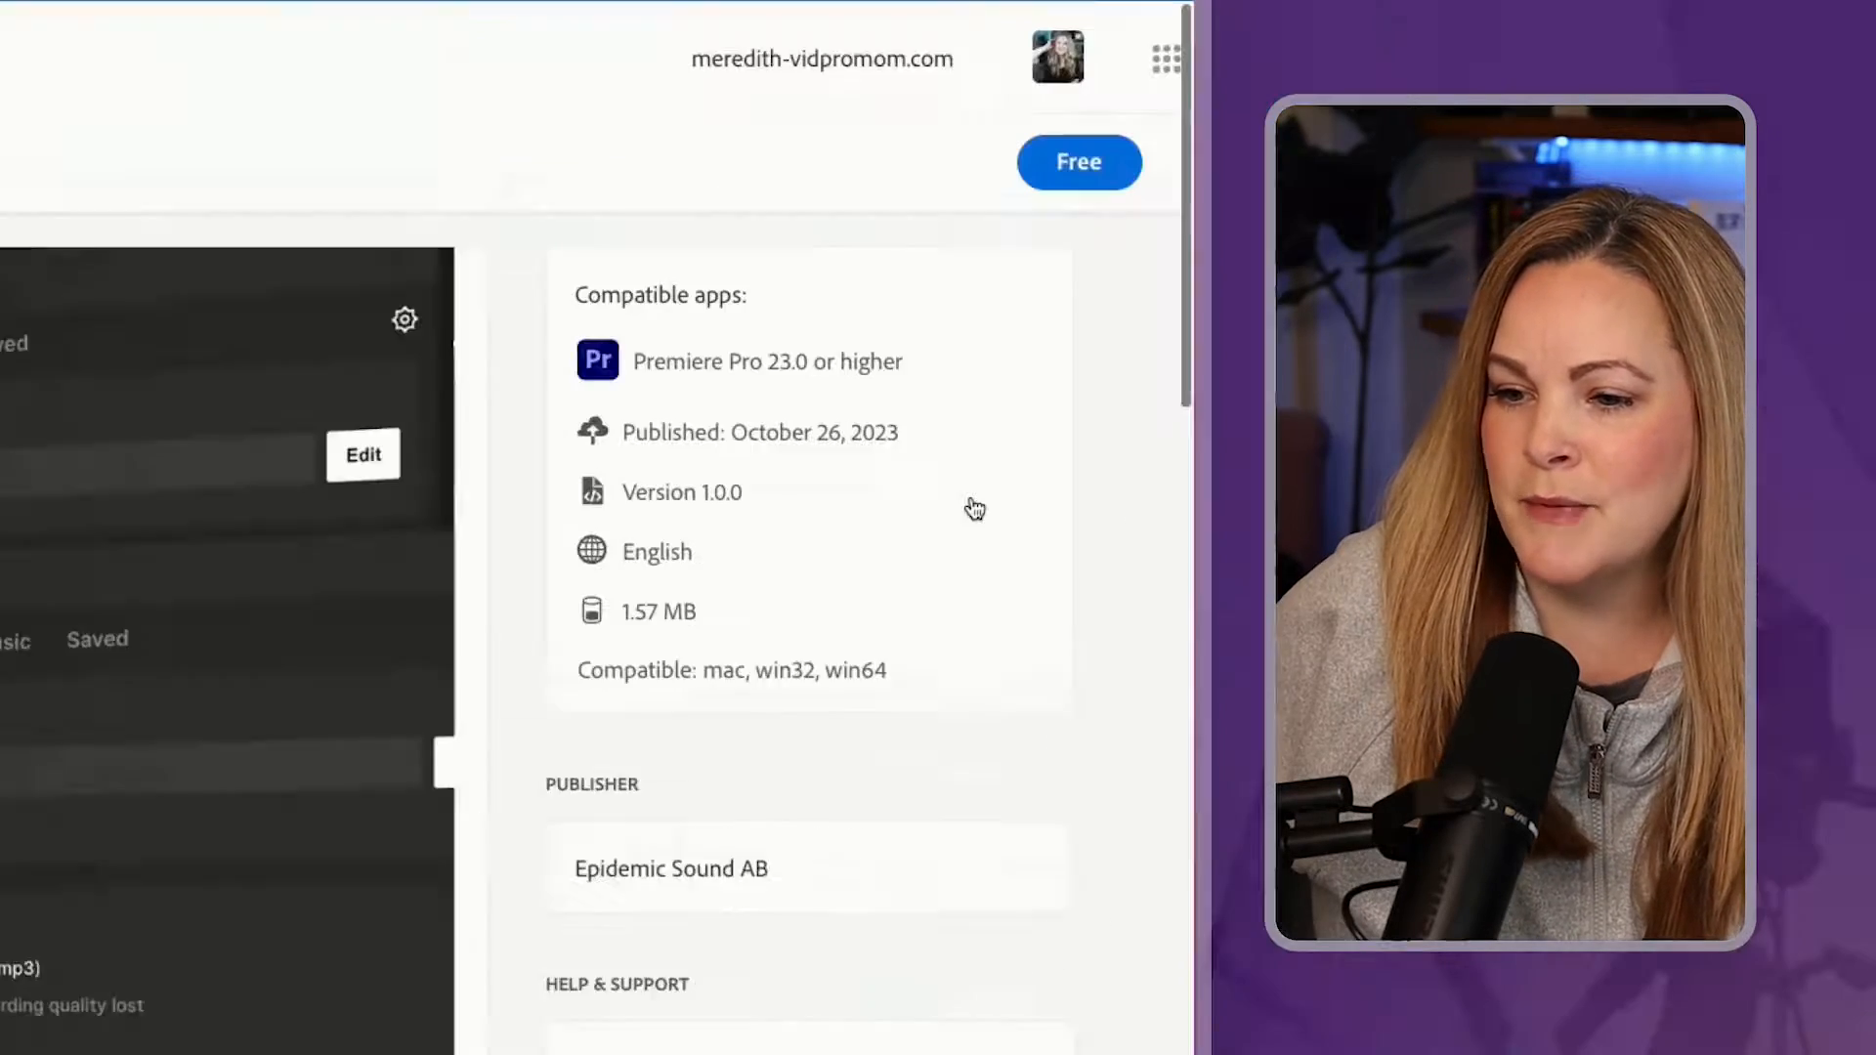
left_click(1076, 161)
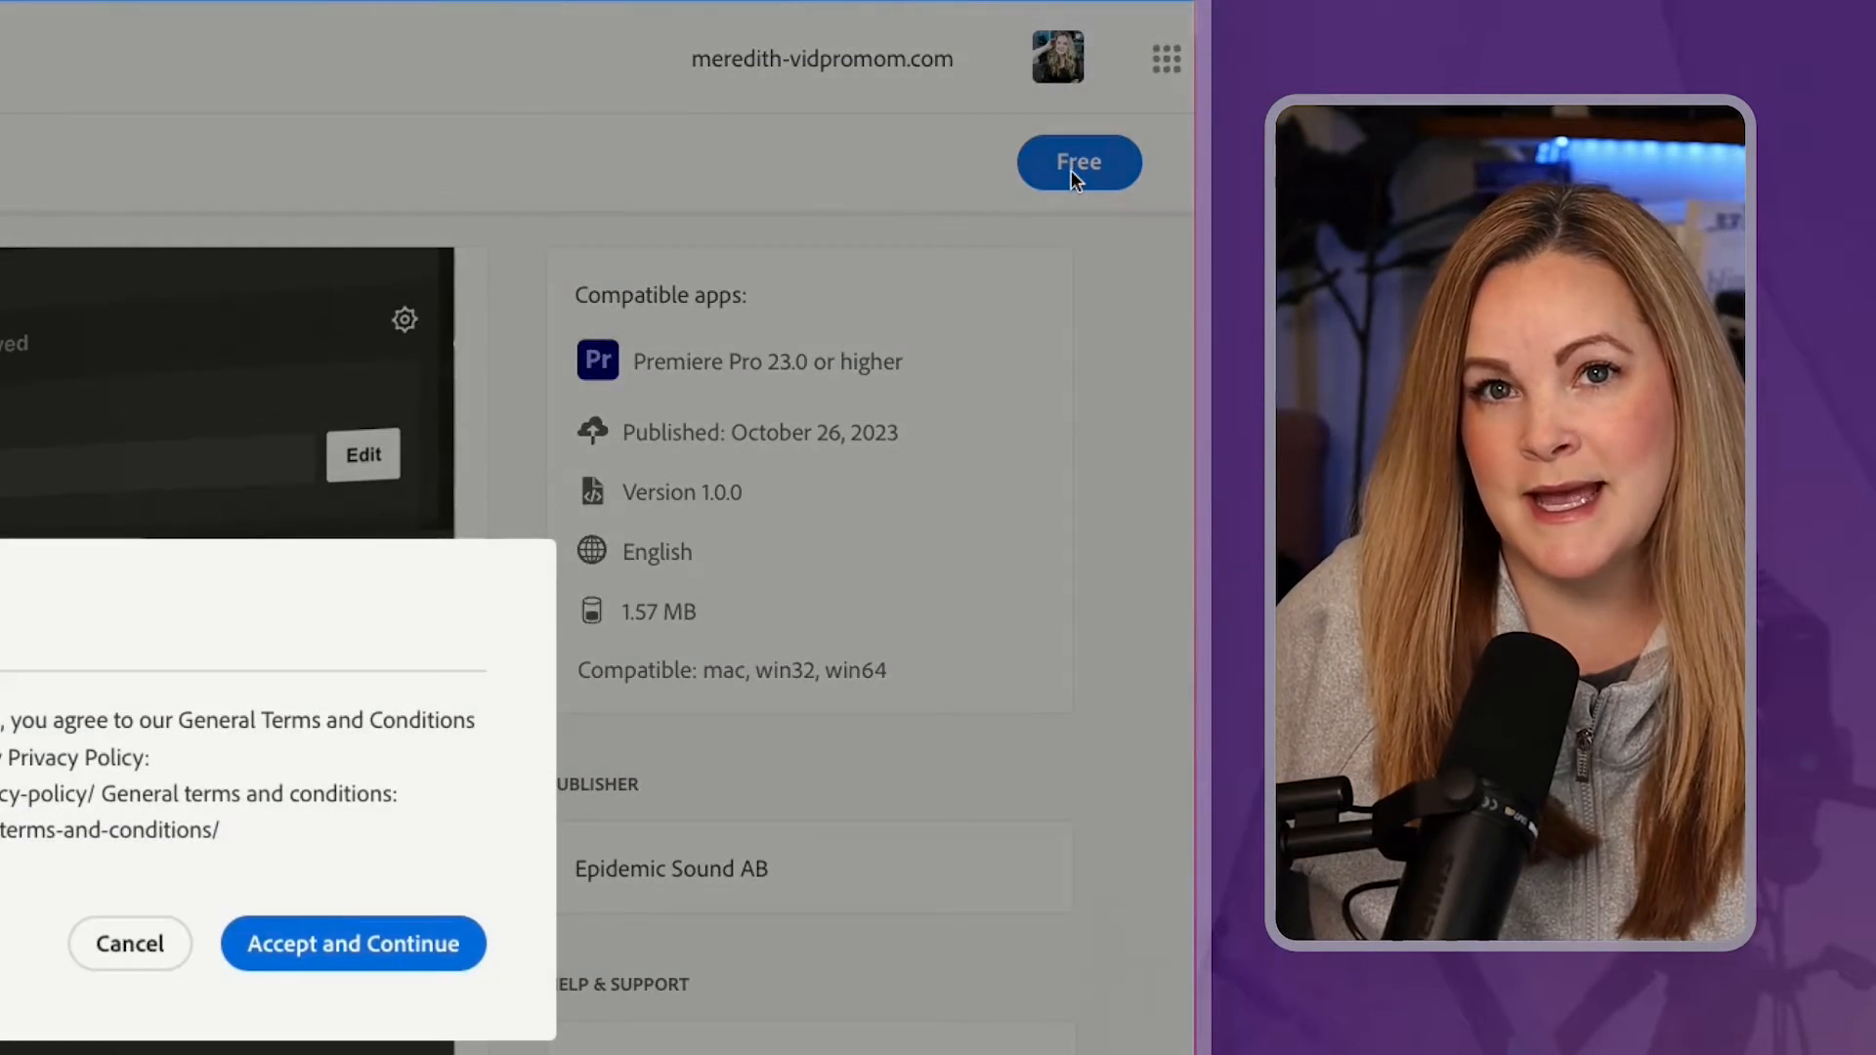
left_click(352, 944)
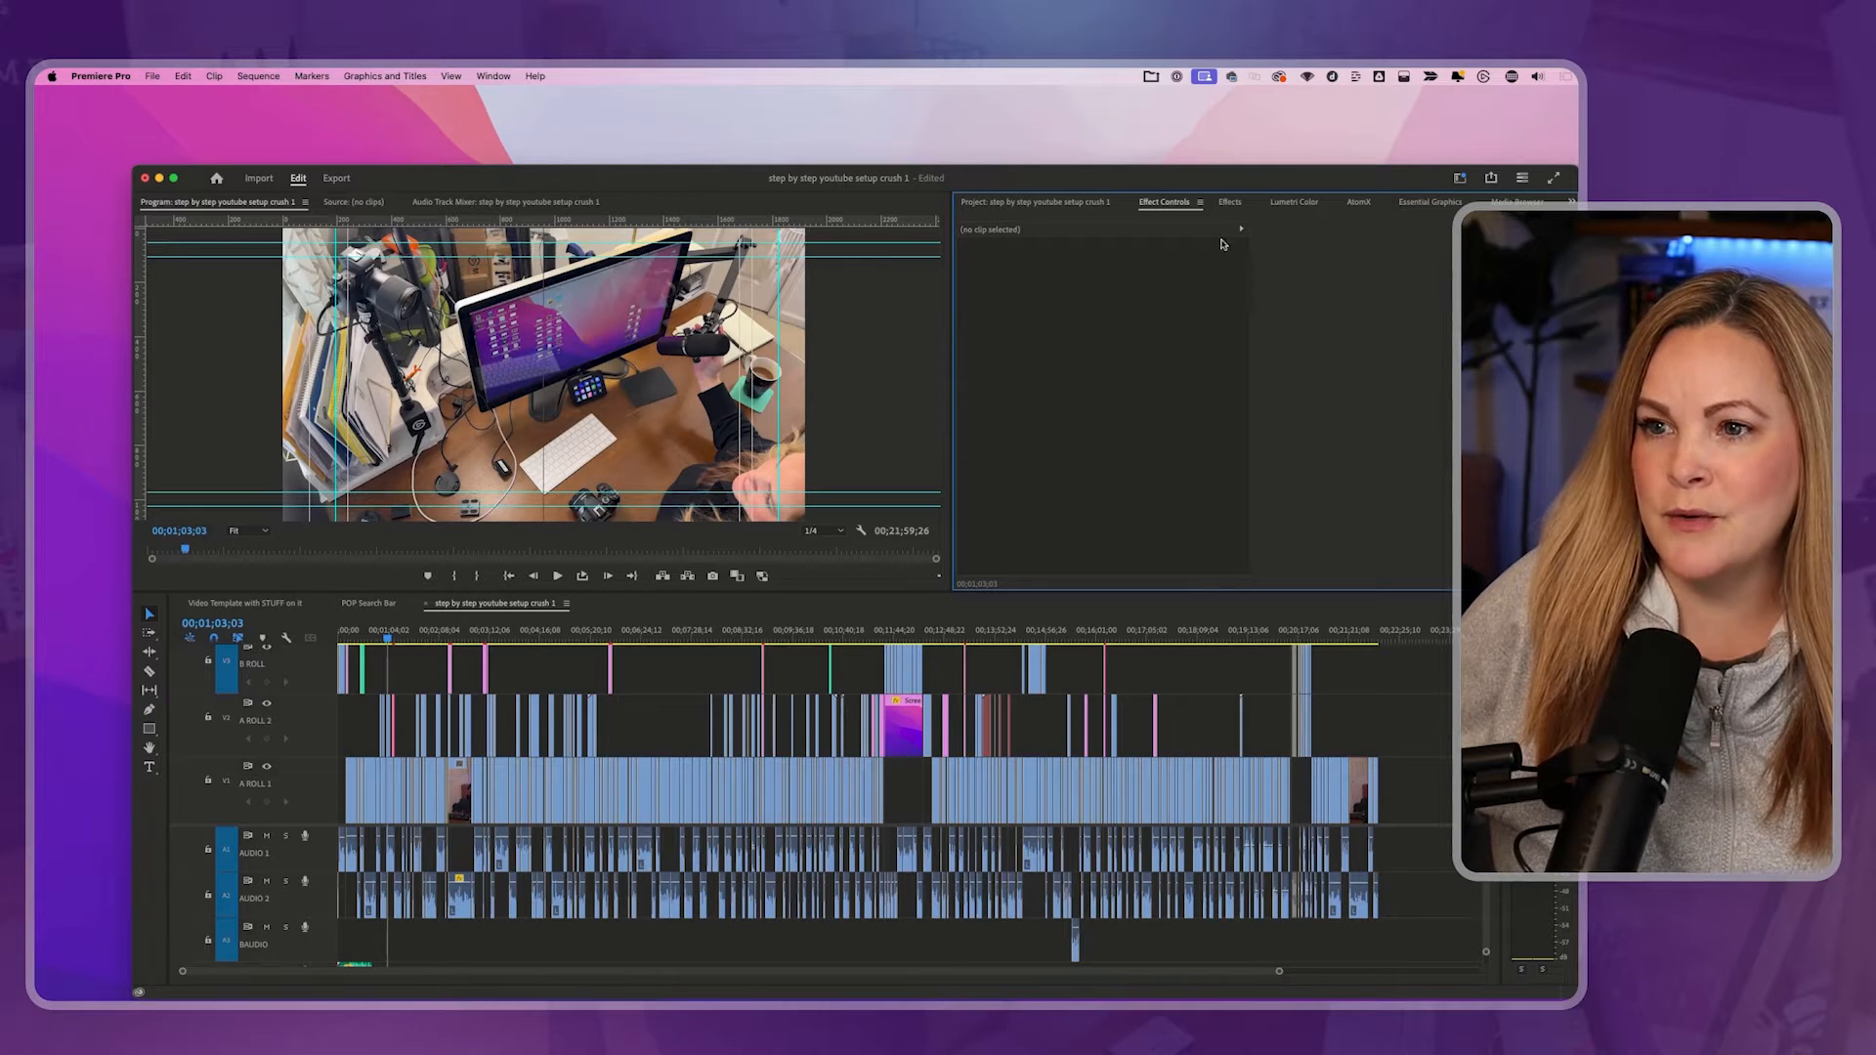
- Open the Epidemic Sound panel from Window > Extensions
left_click(492, 75)
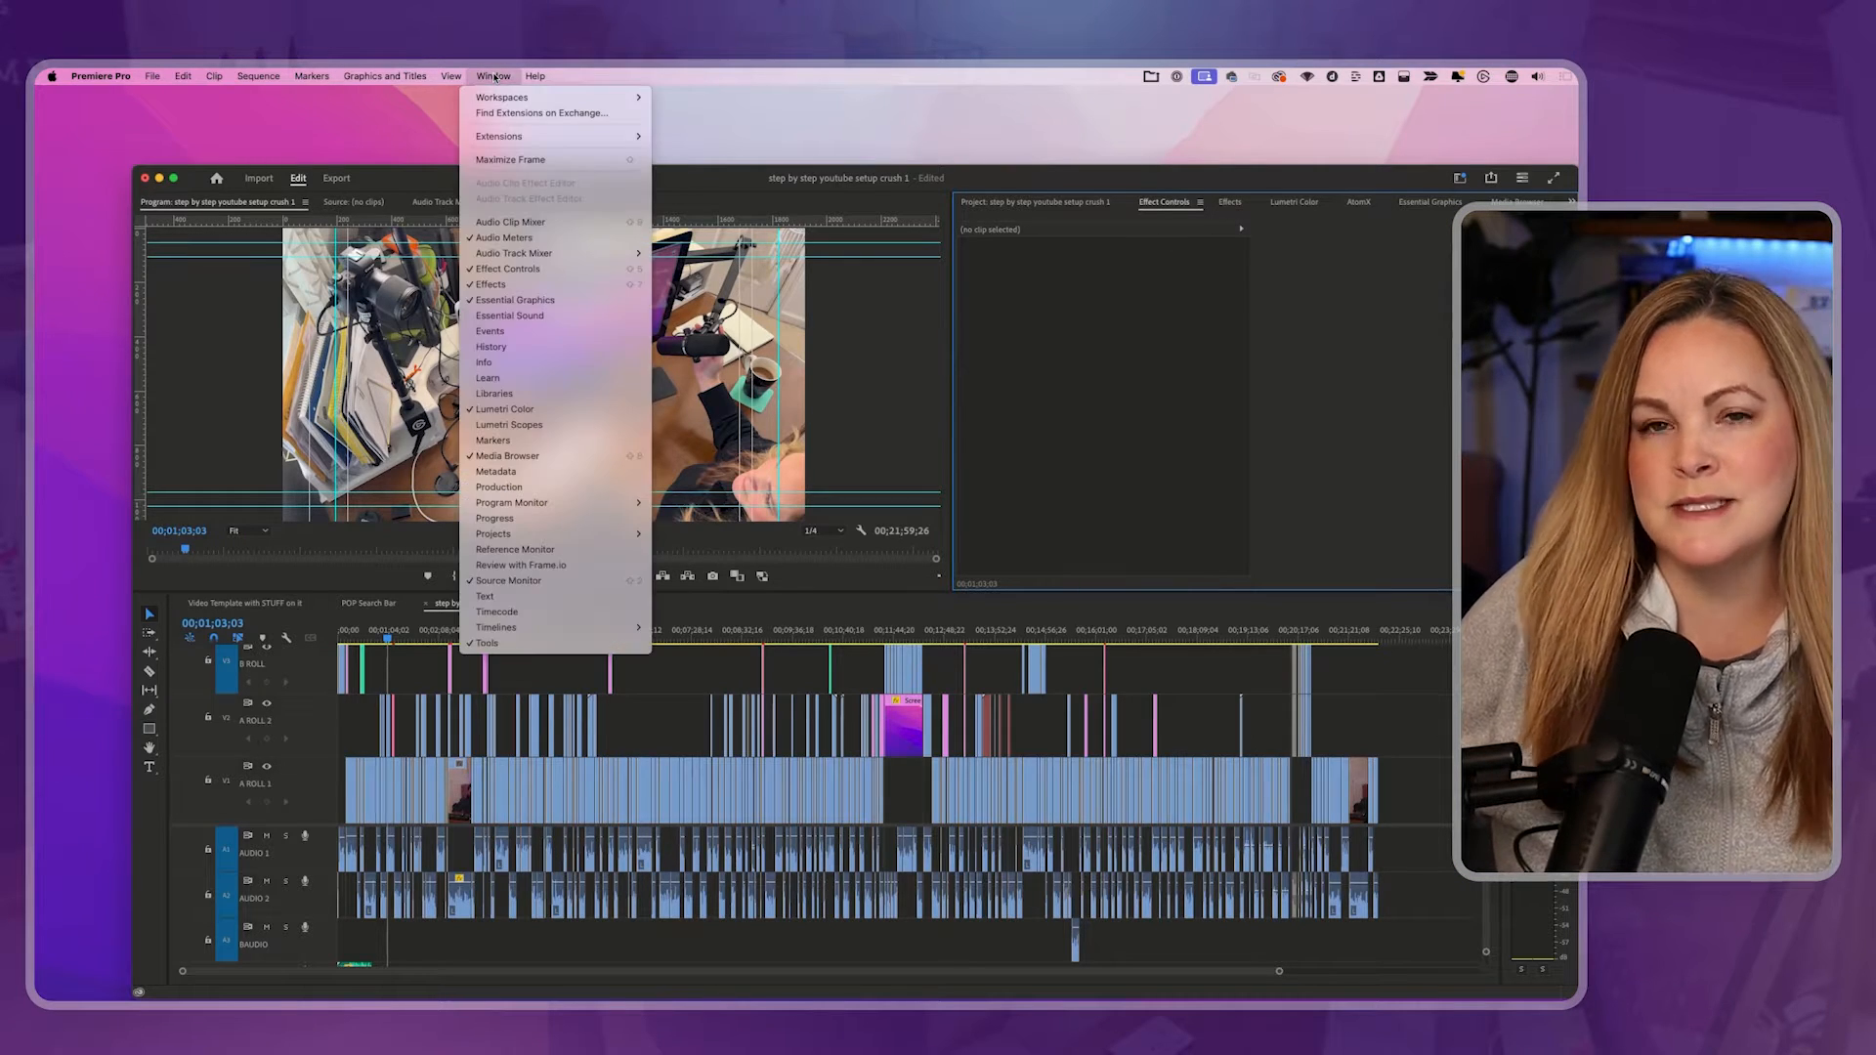
left_click(499, 134)
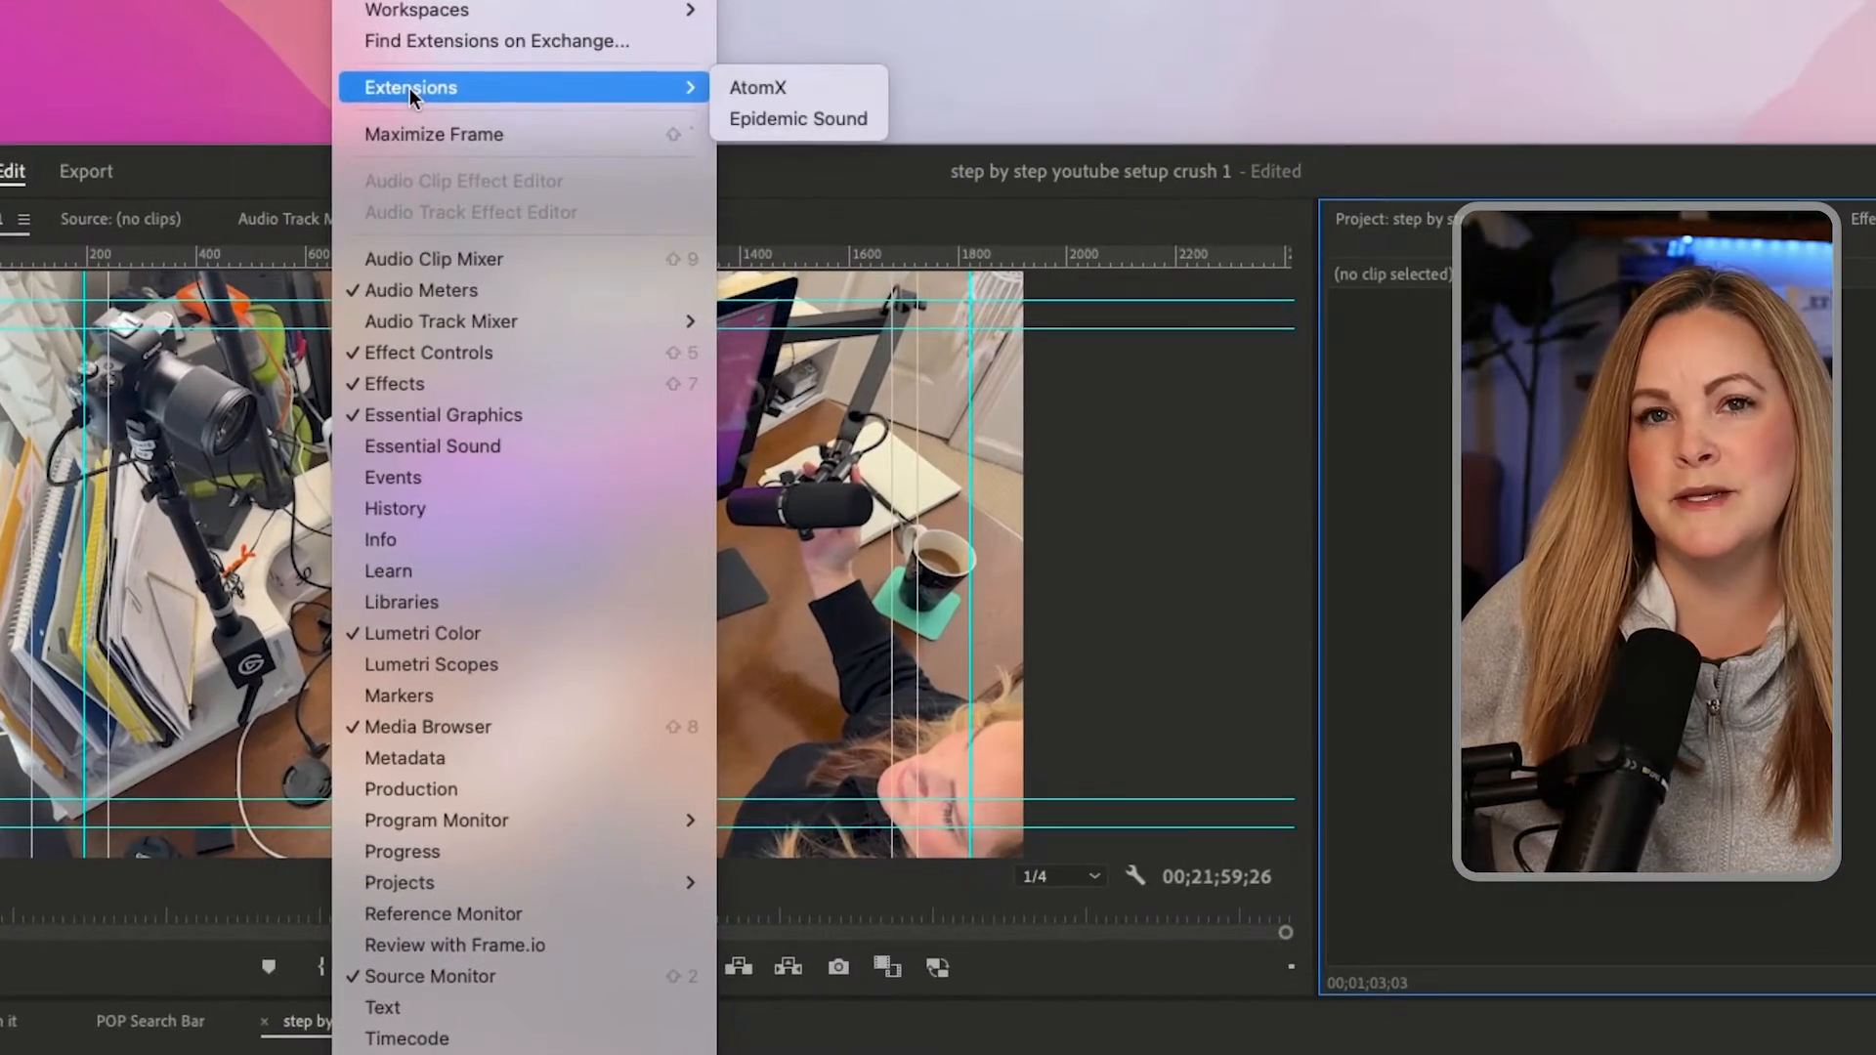
mouse_move(797, 118)
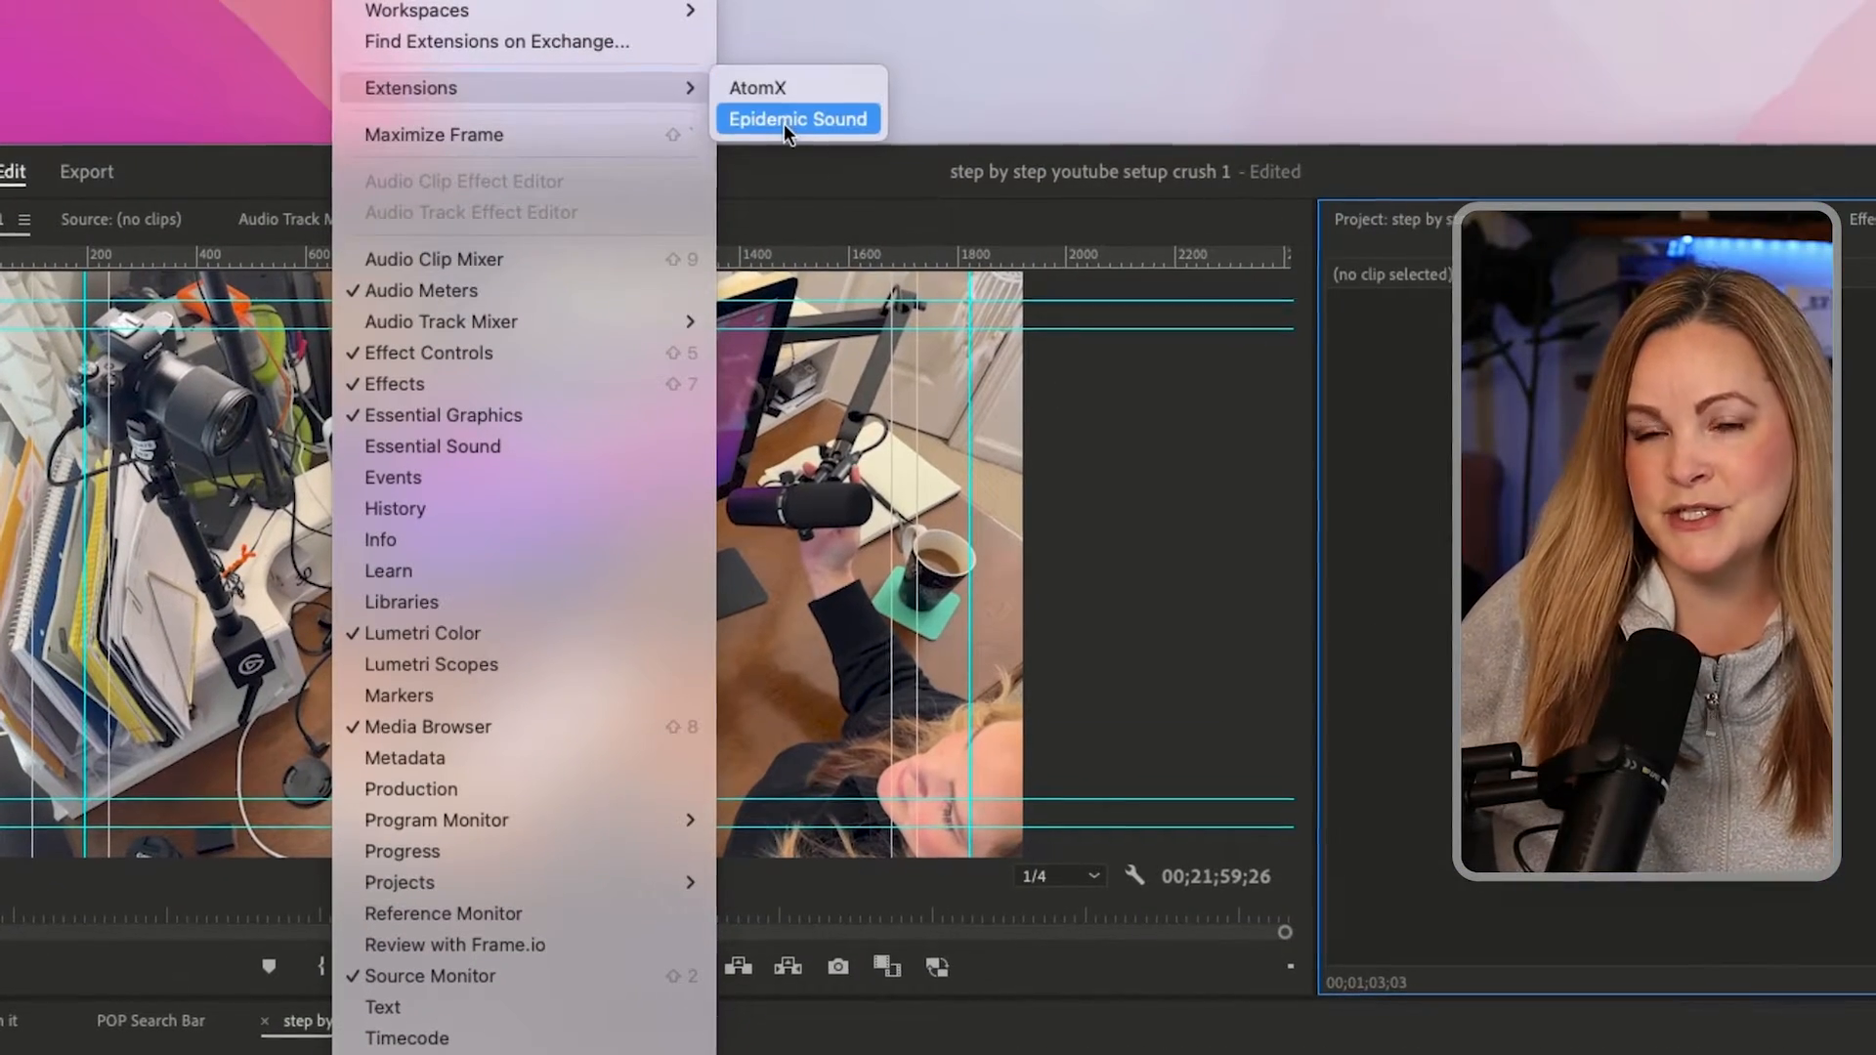
left_click(796, 118)
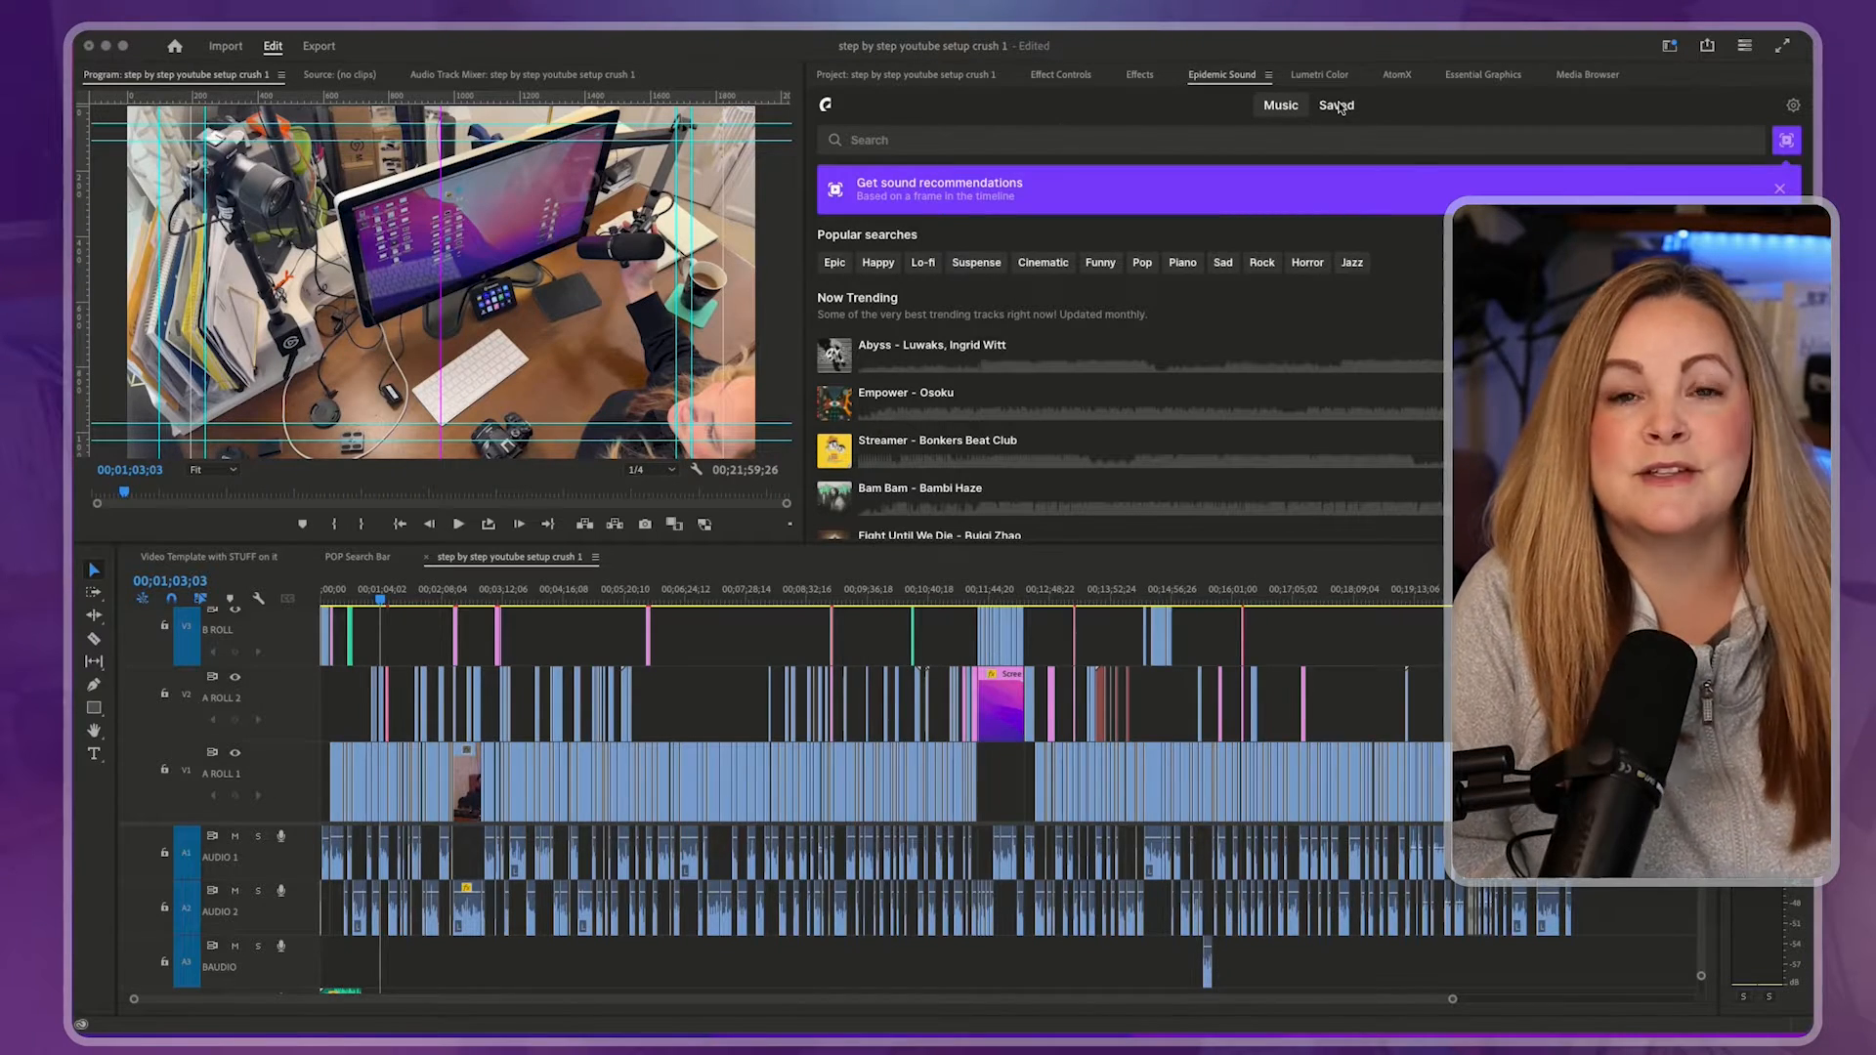
- Log in from the Epidemic Sound Saved tab to show saved playlists and liked sounds
left_click(1335, 106)
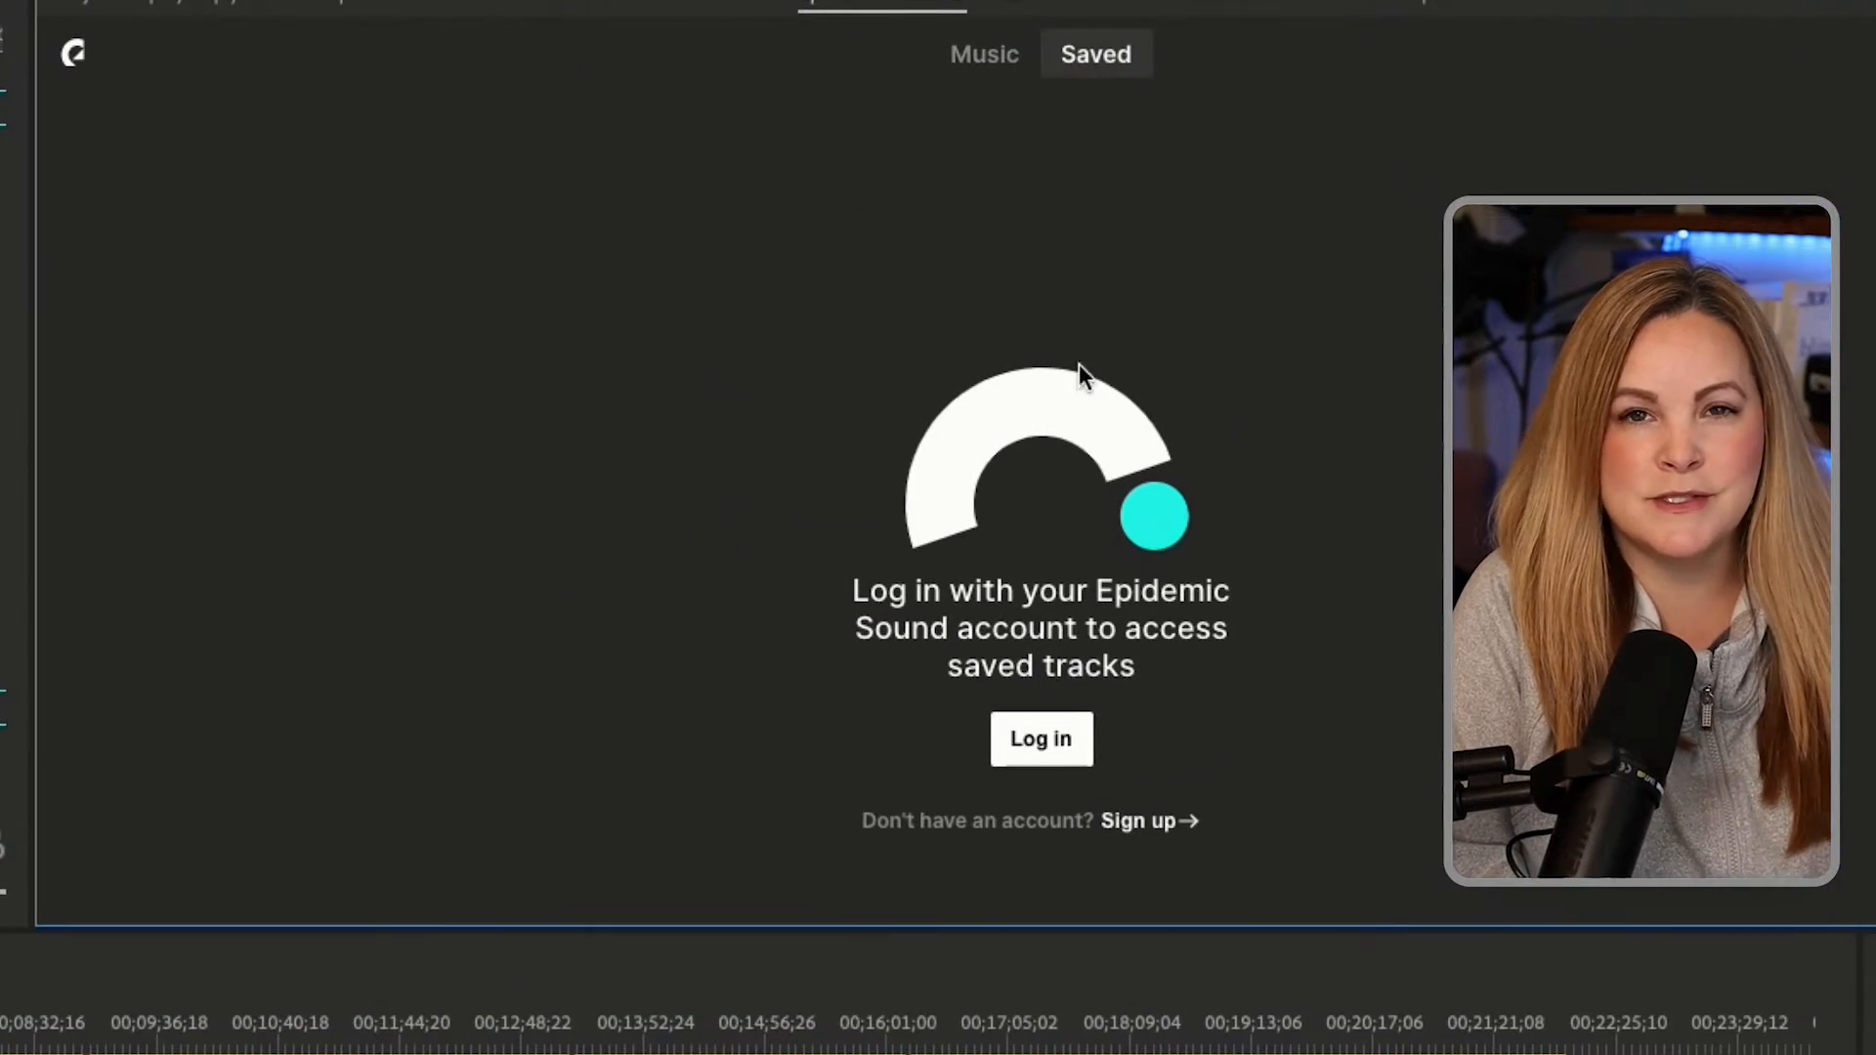
left_click(984, 54)
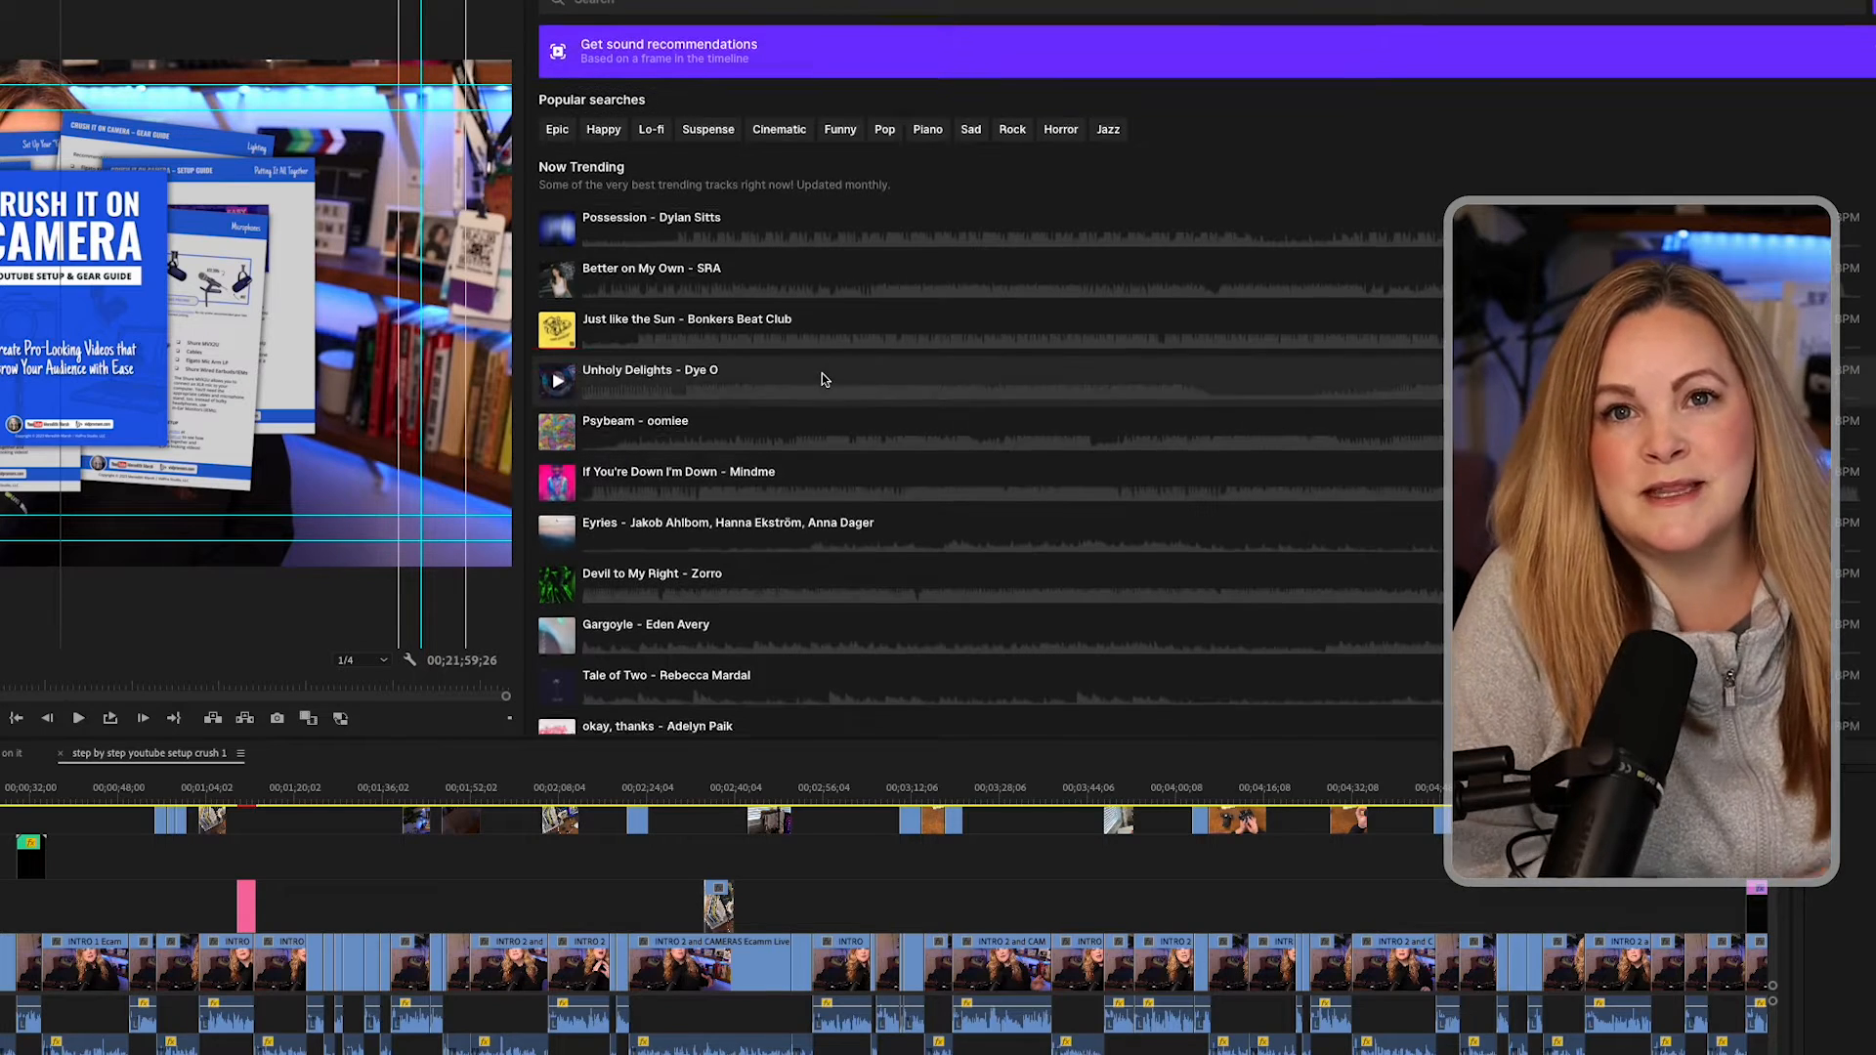
scroll("down", 3)
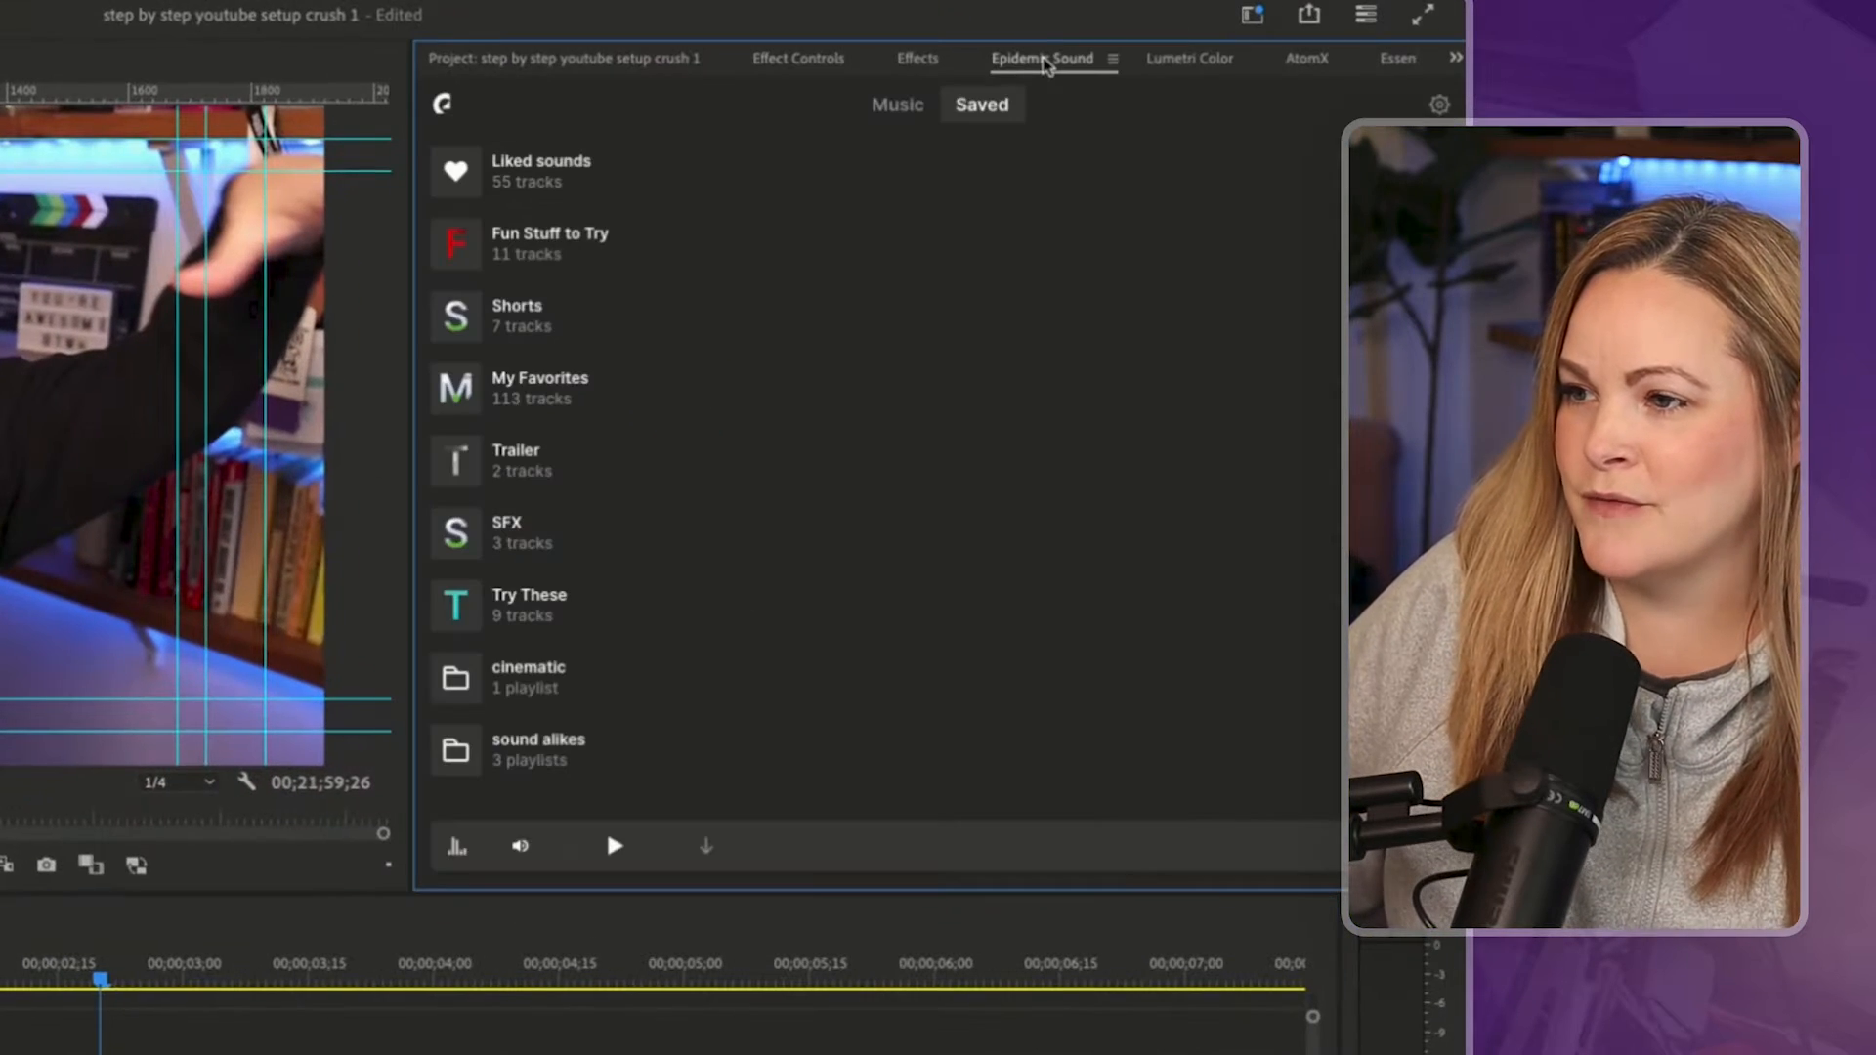
left_click(897, 104)
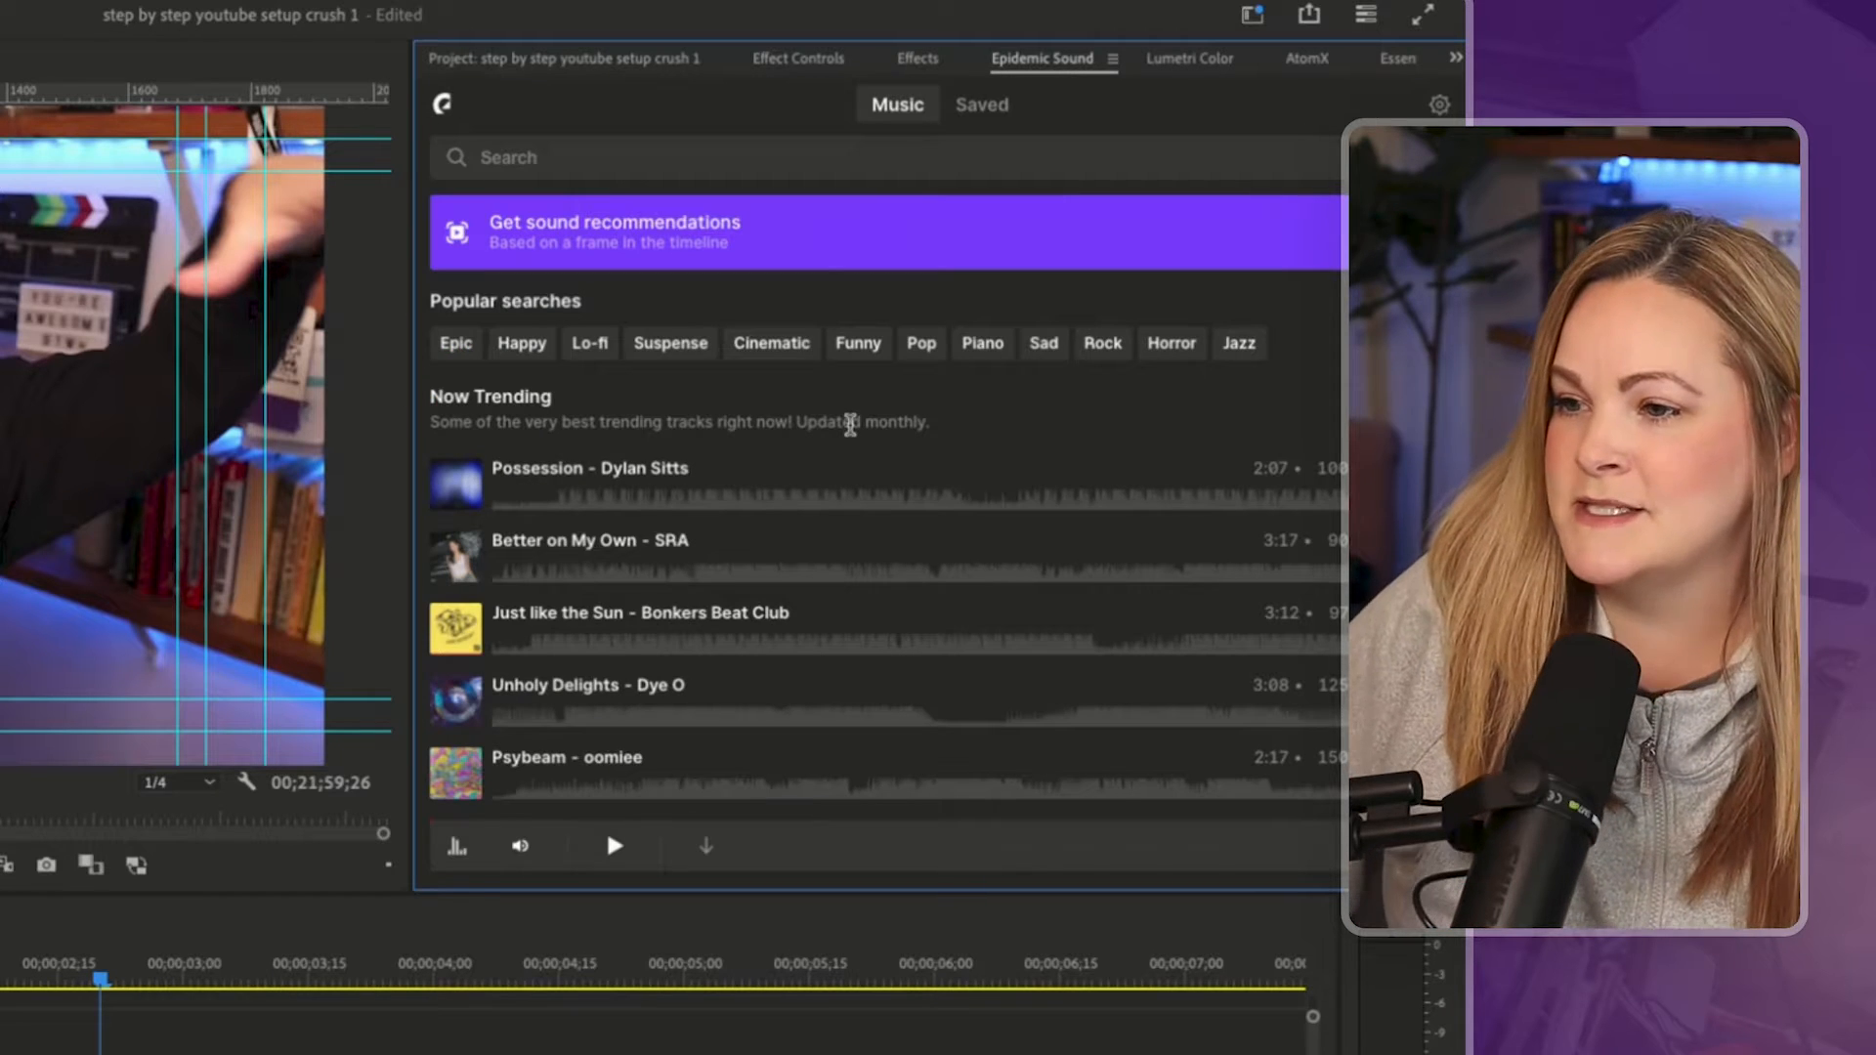
scroll("down", 3)
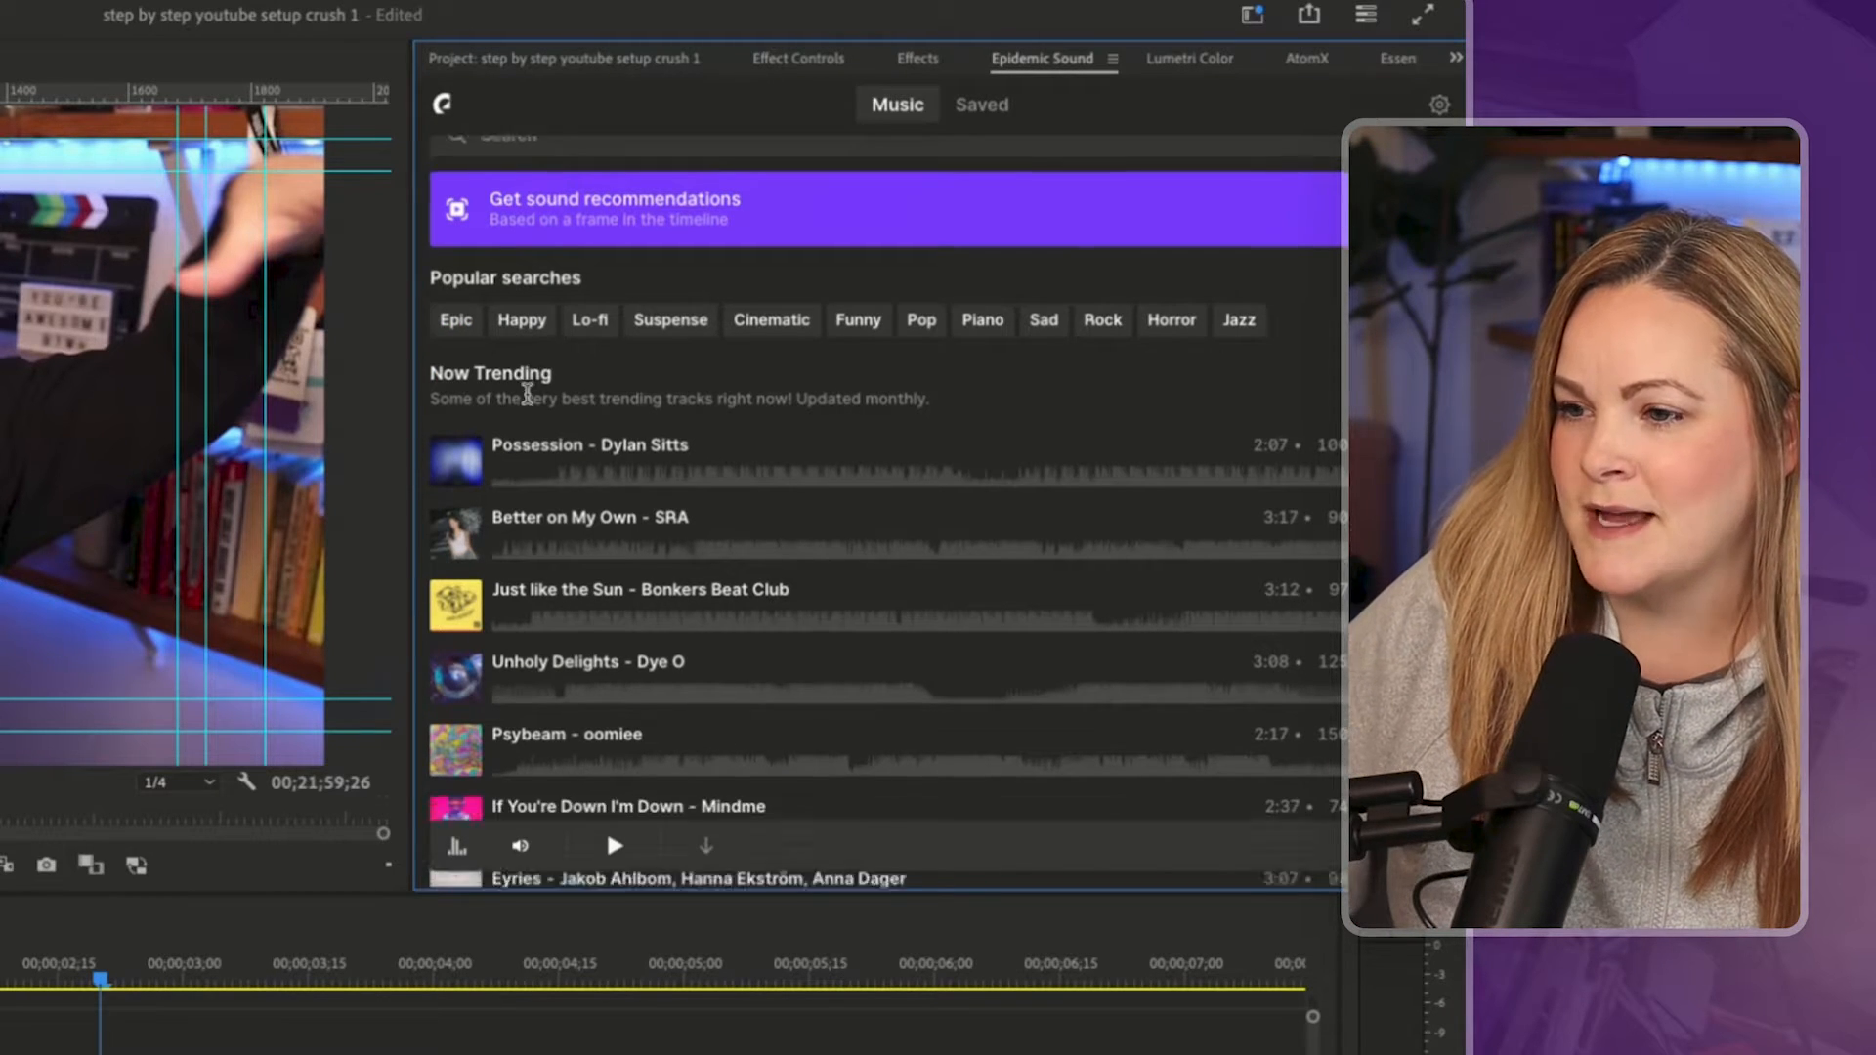
scroll("down", 3)
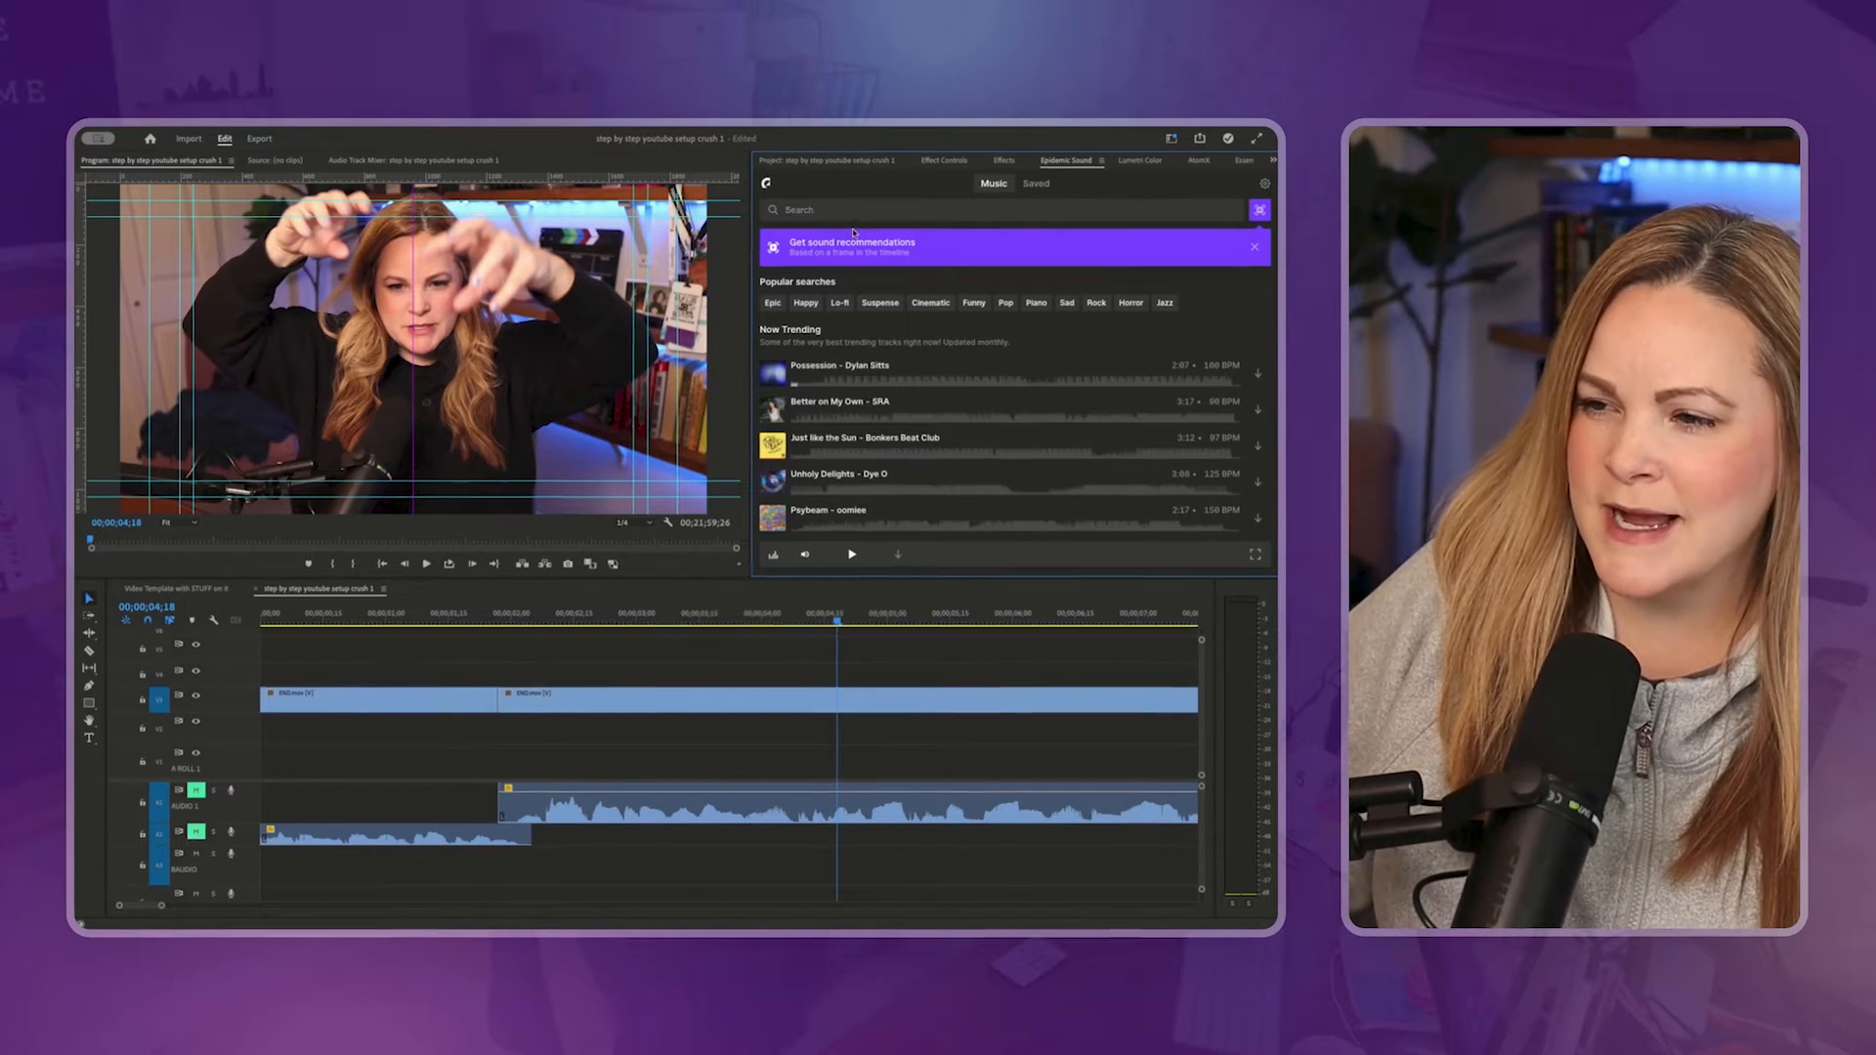
type("cinematic")
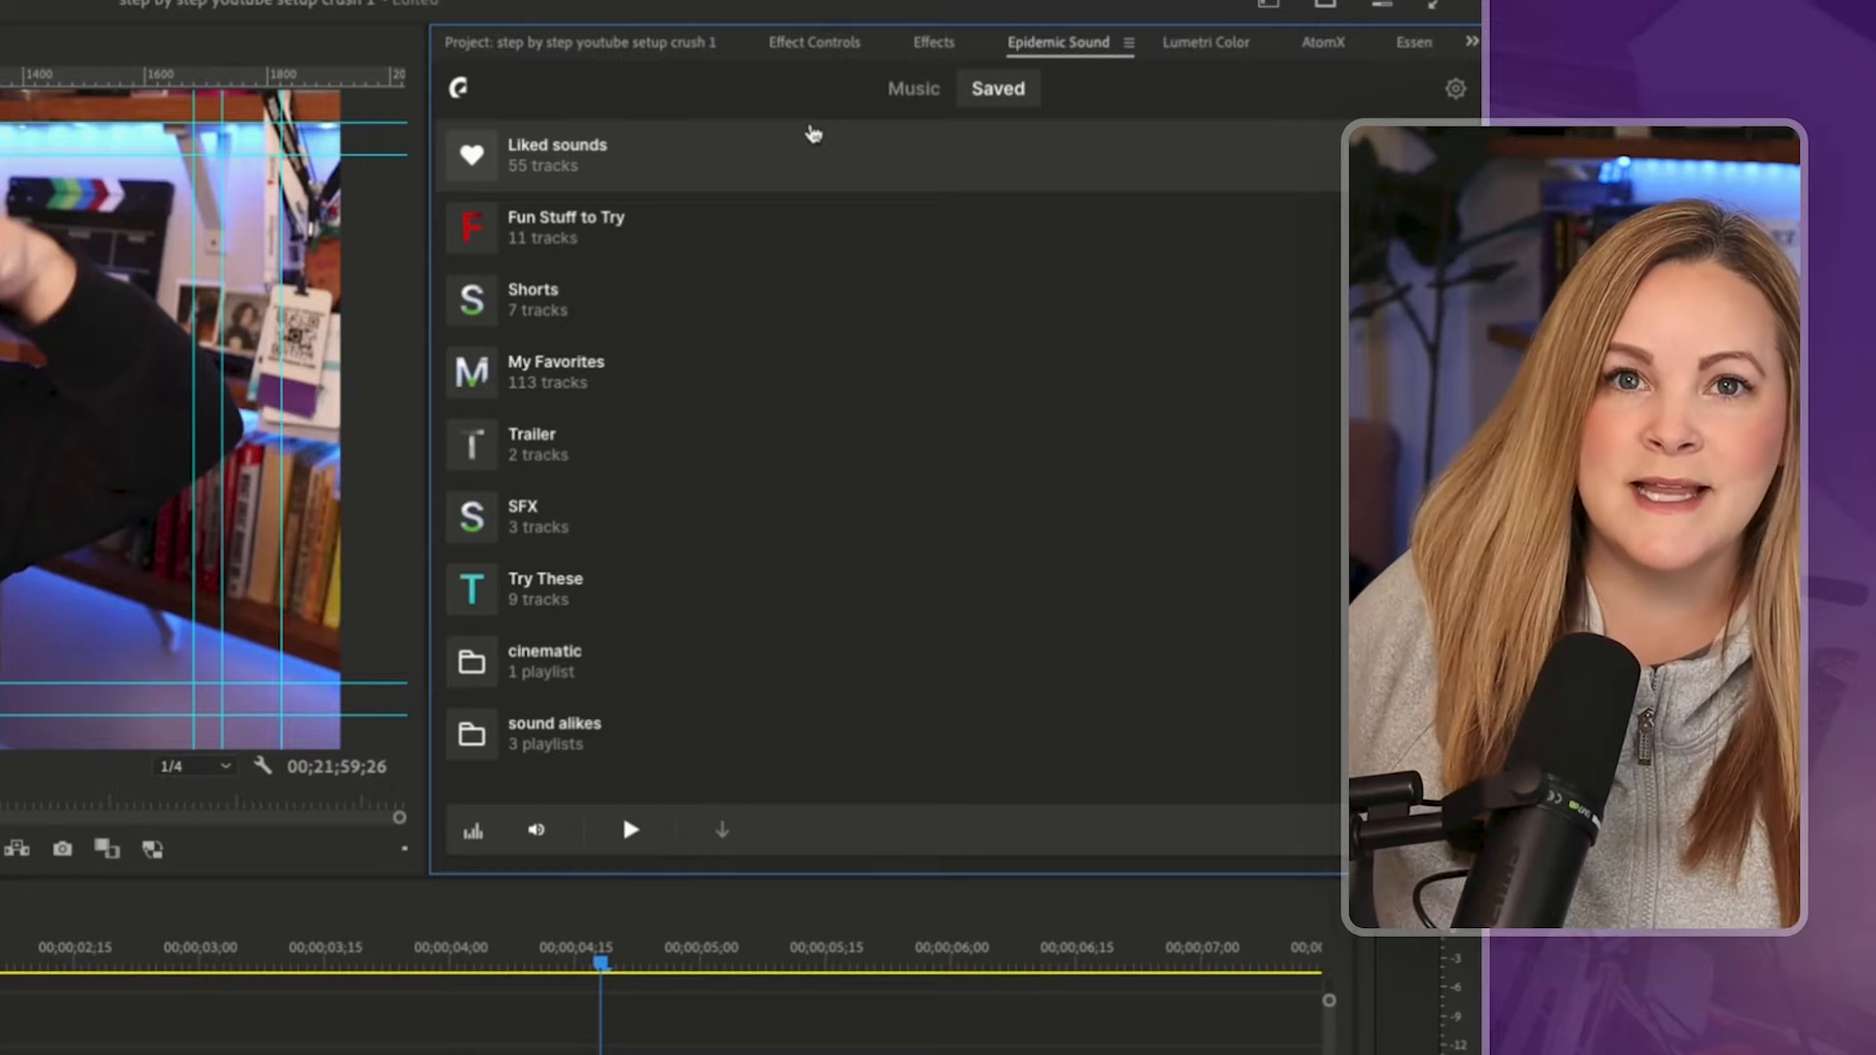
- Play a track from the Fun Stuff to Try playlist and adjust the preview volume
left_click(566, 228)
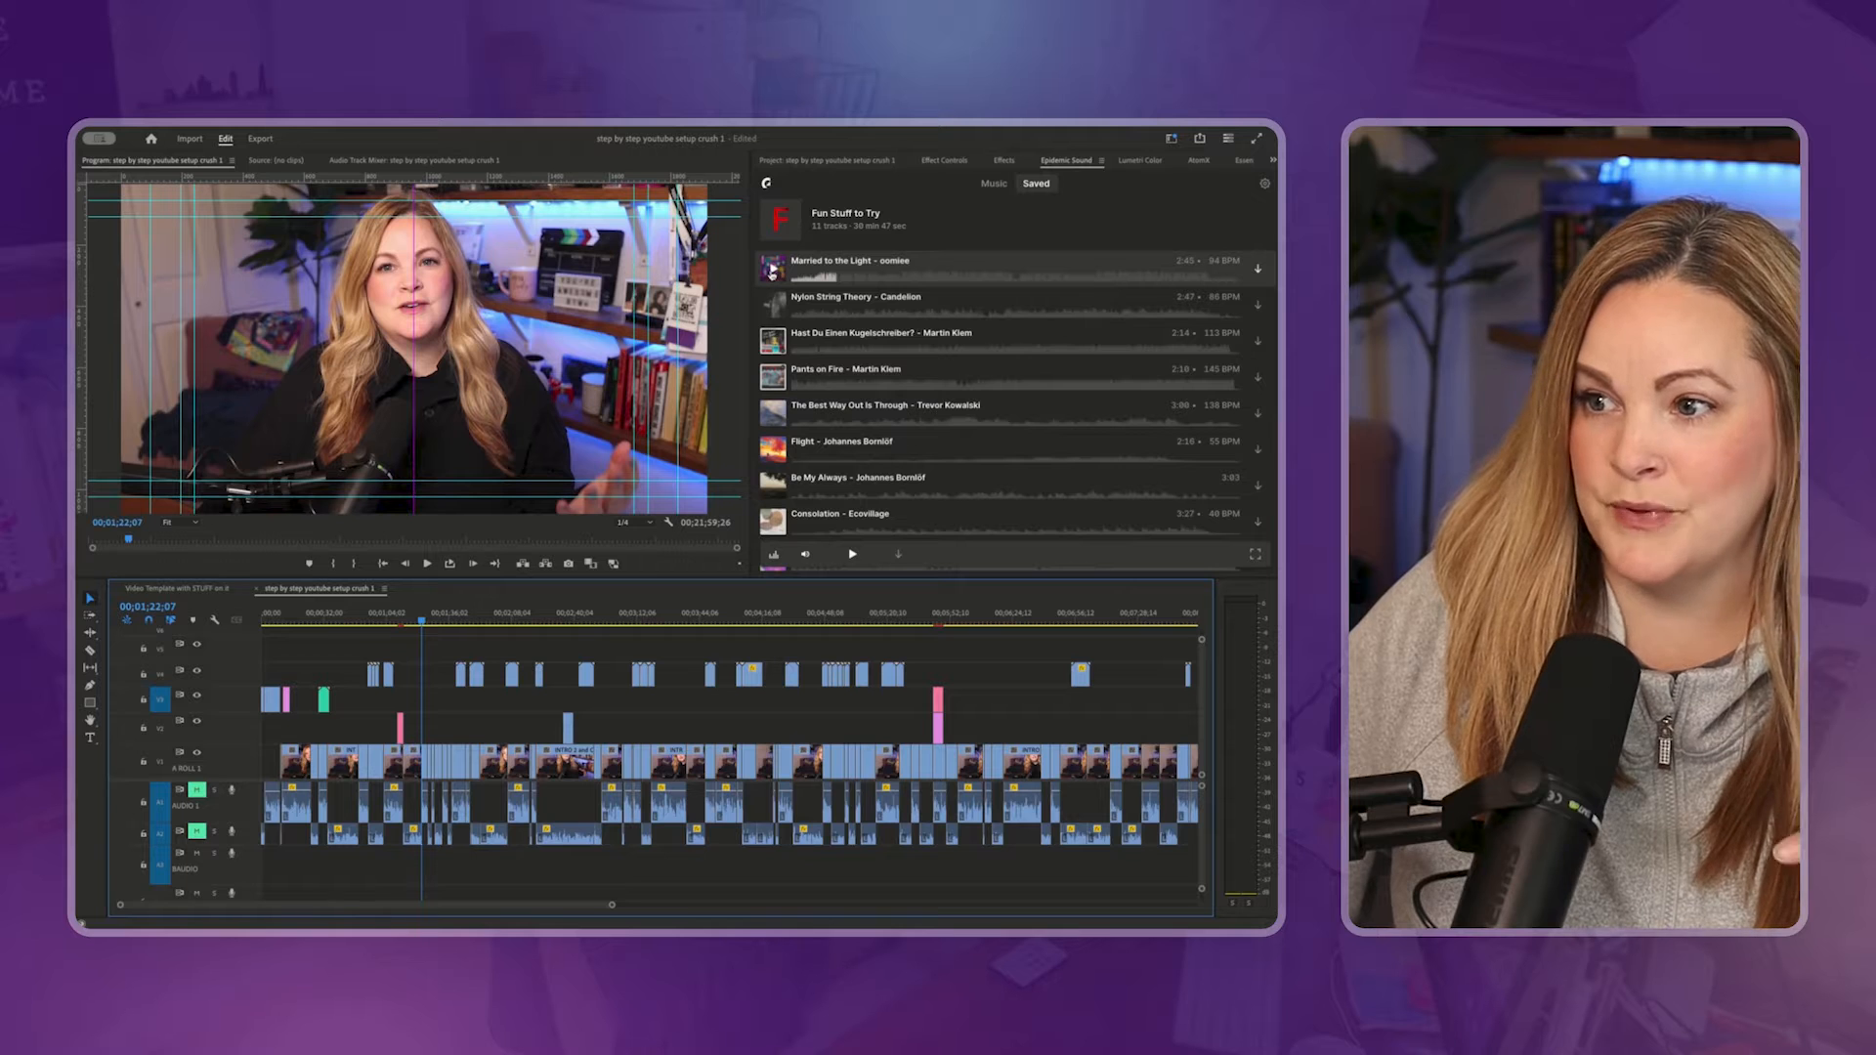
left_click(852, 553)
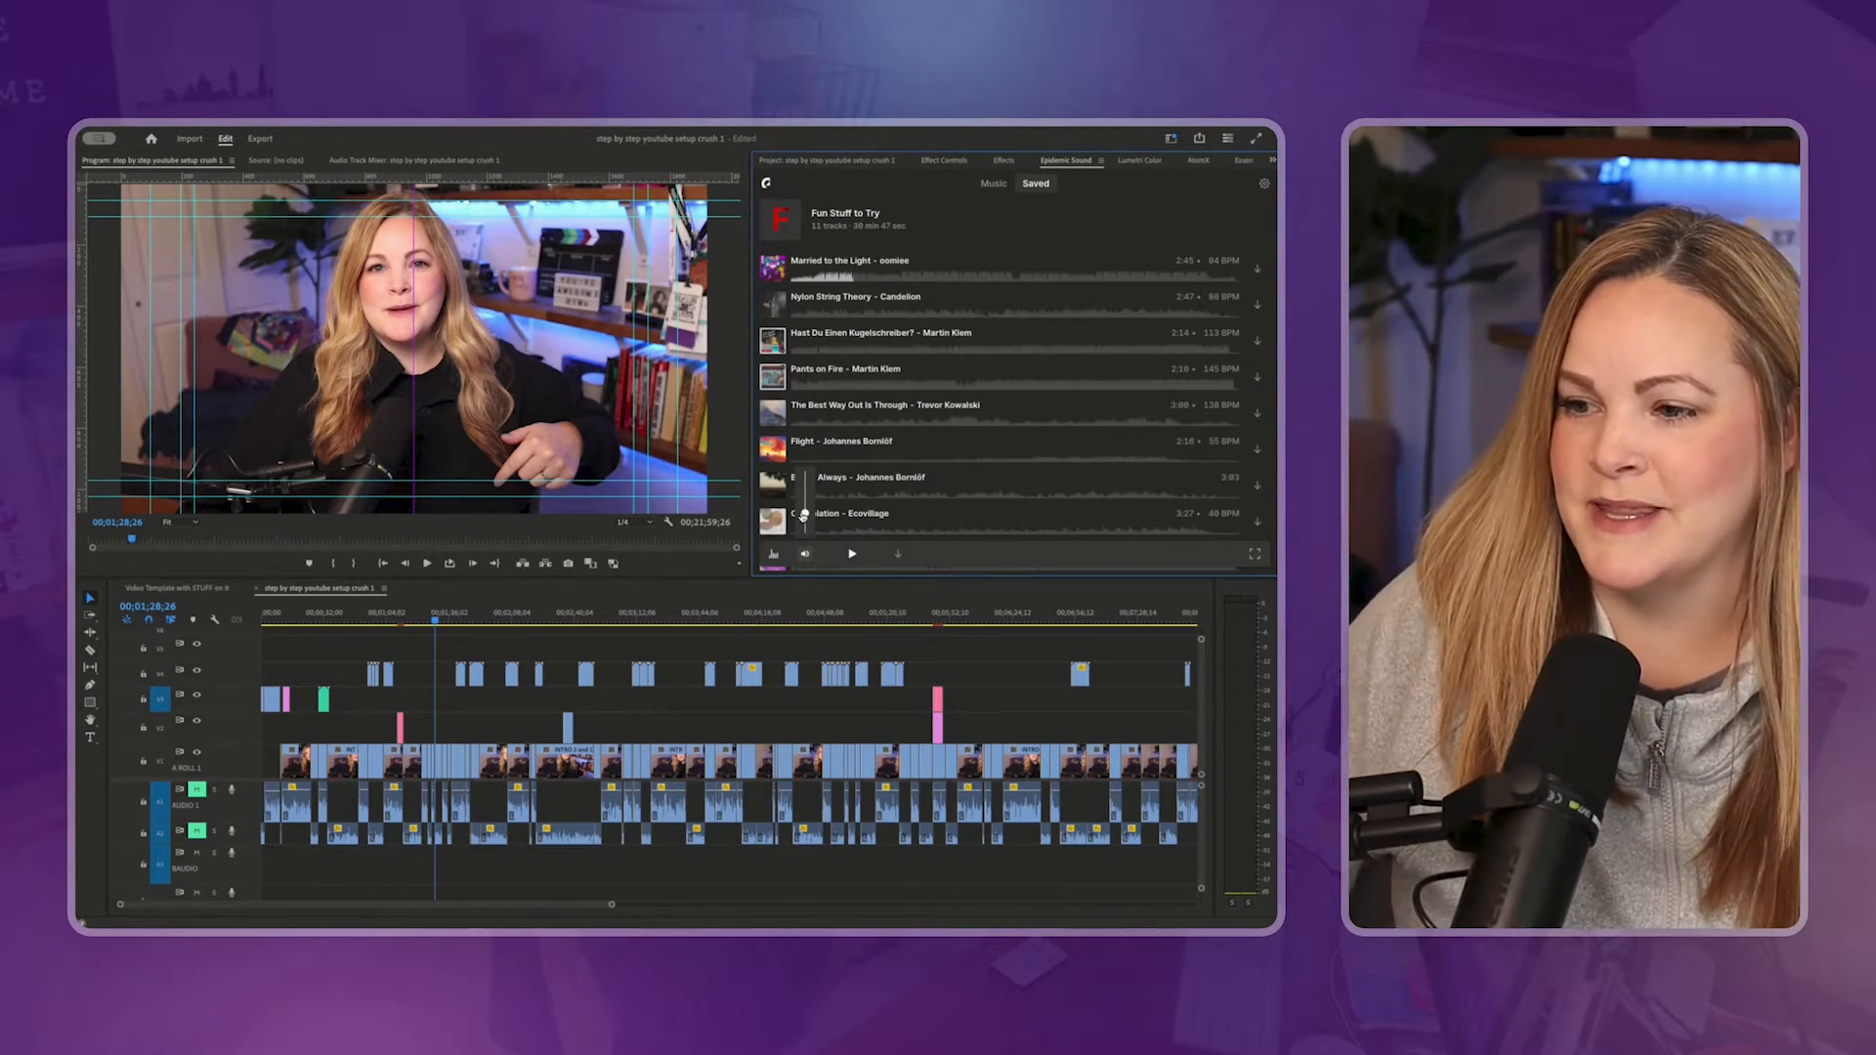
left_click(851, 553)
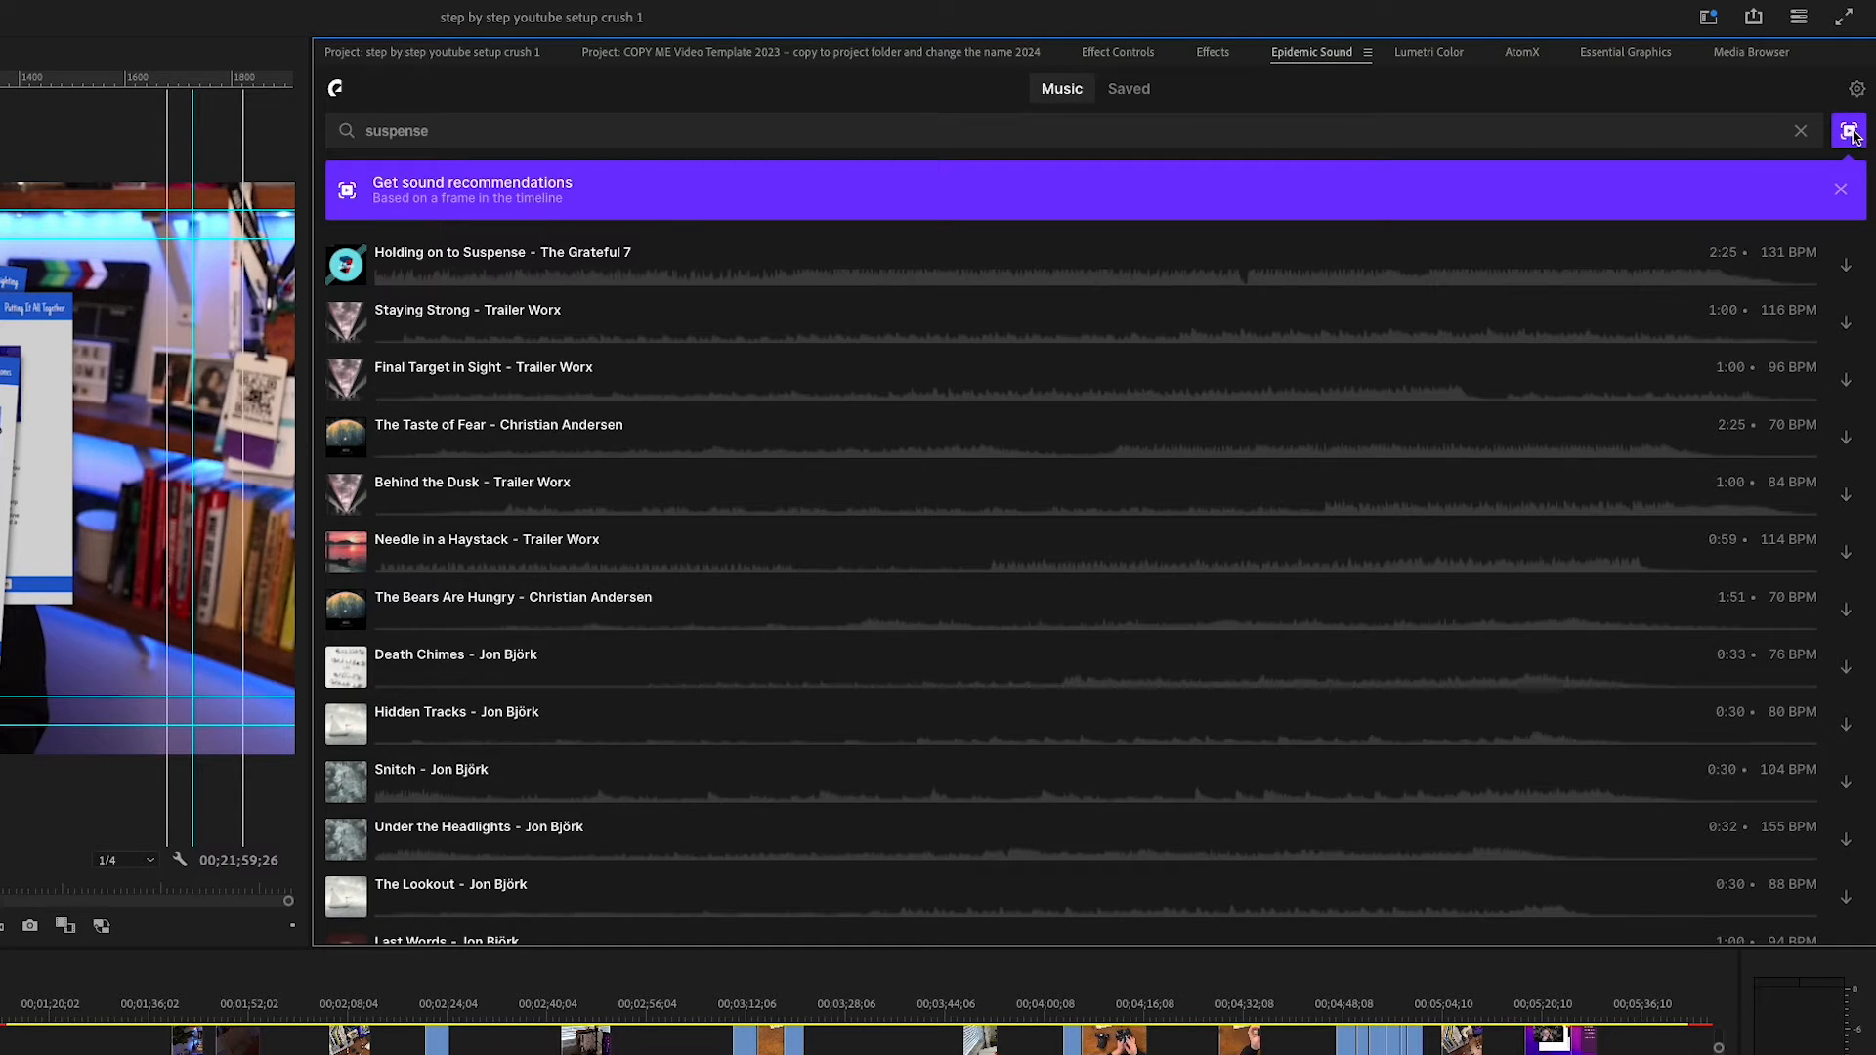
- Run Soundmatch on the timeline frame at 00:13 for instrumental track suggestions
left_click(1849, 130)
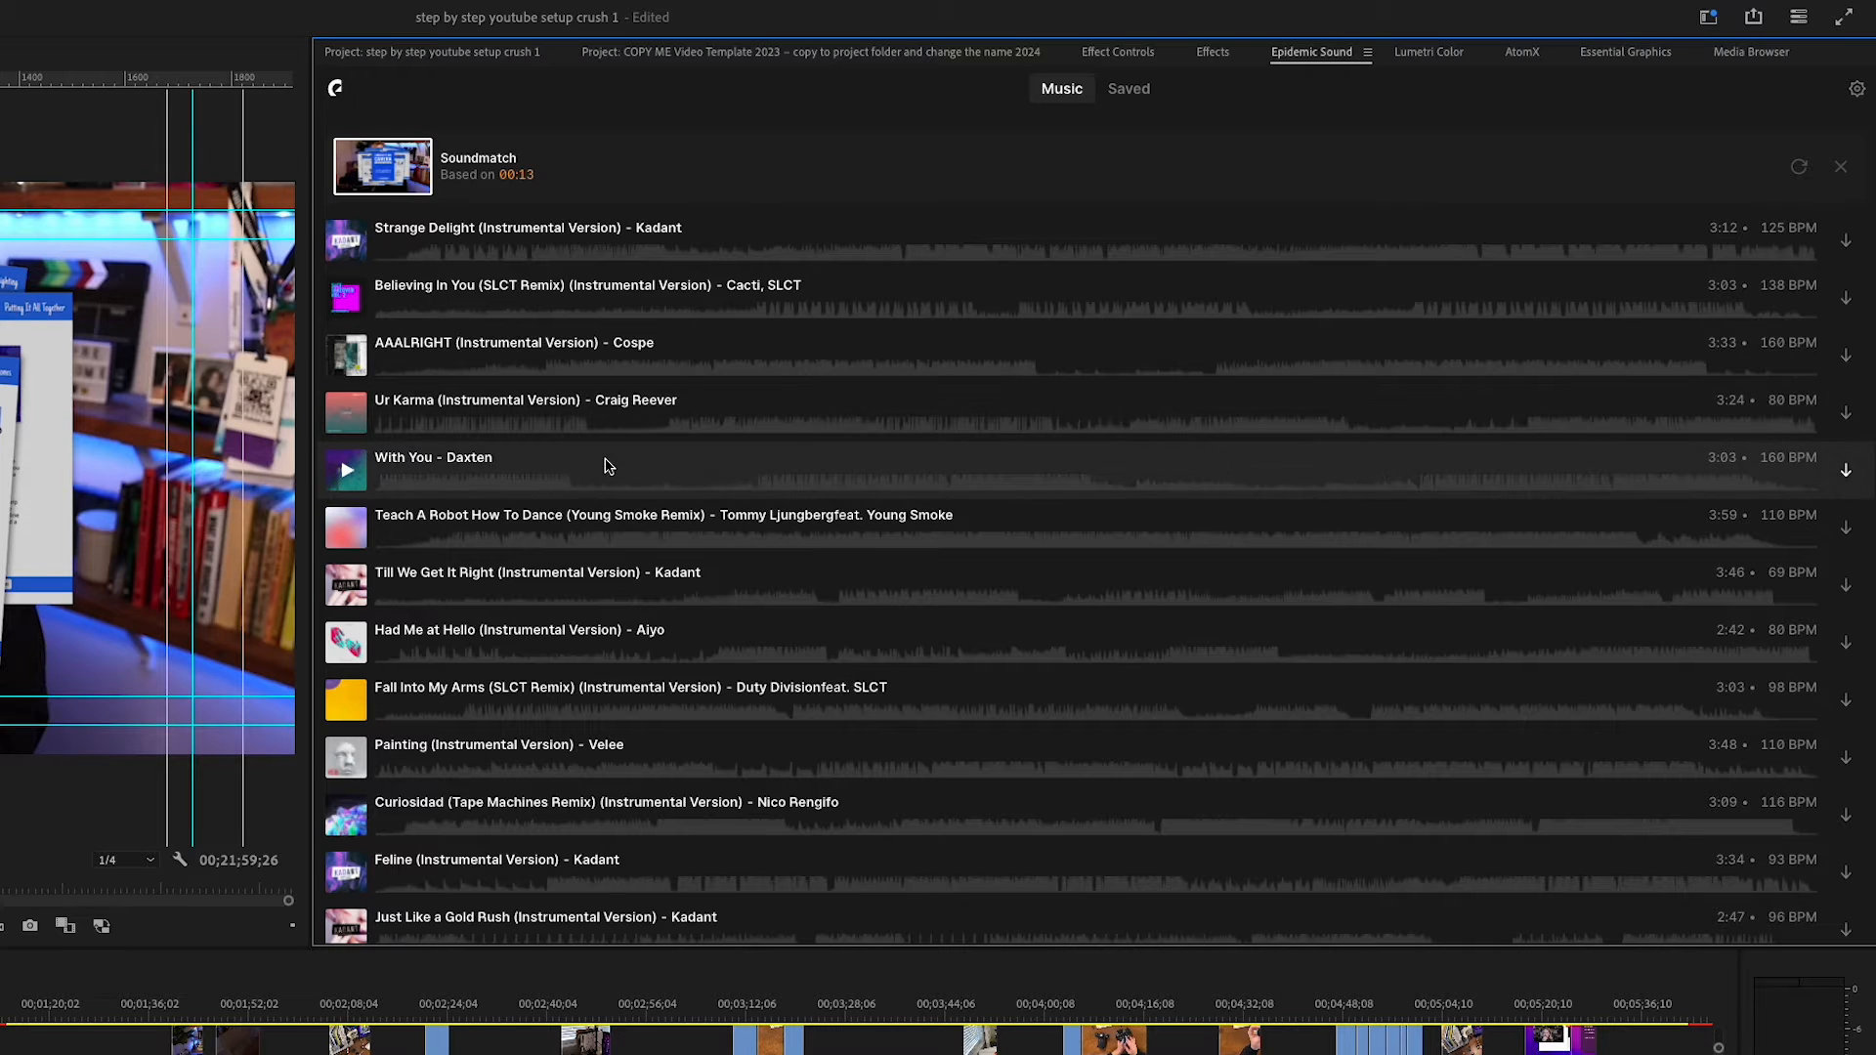
mouse_move(607, 526)
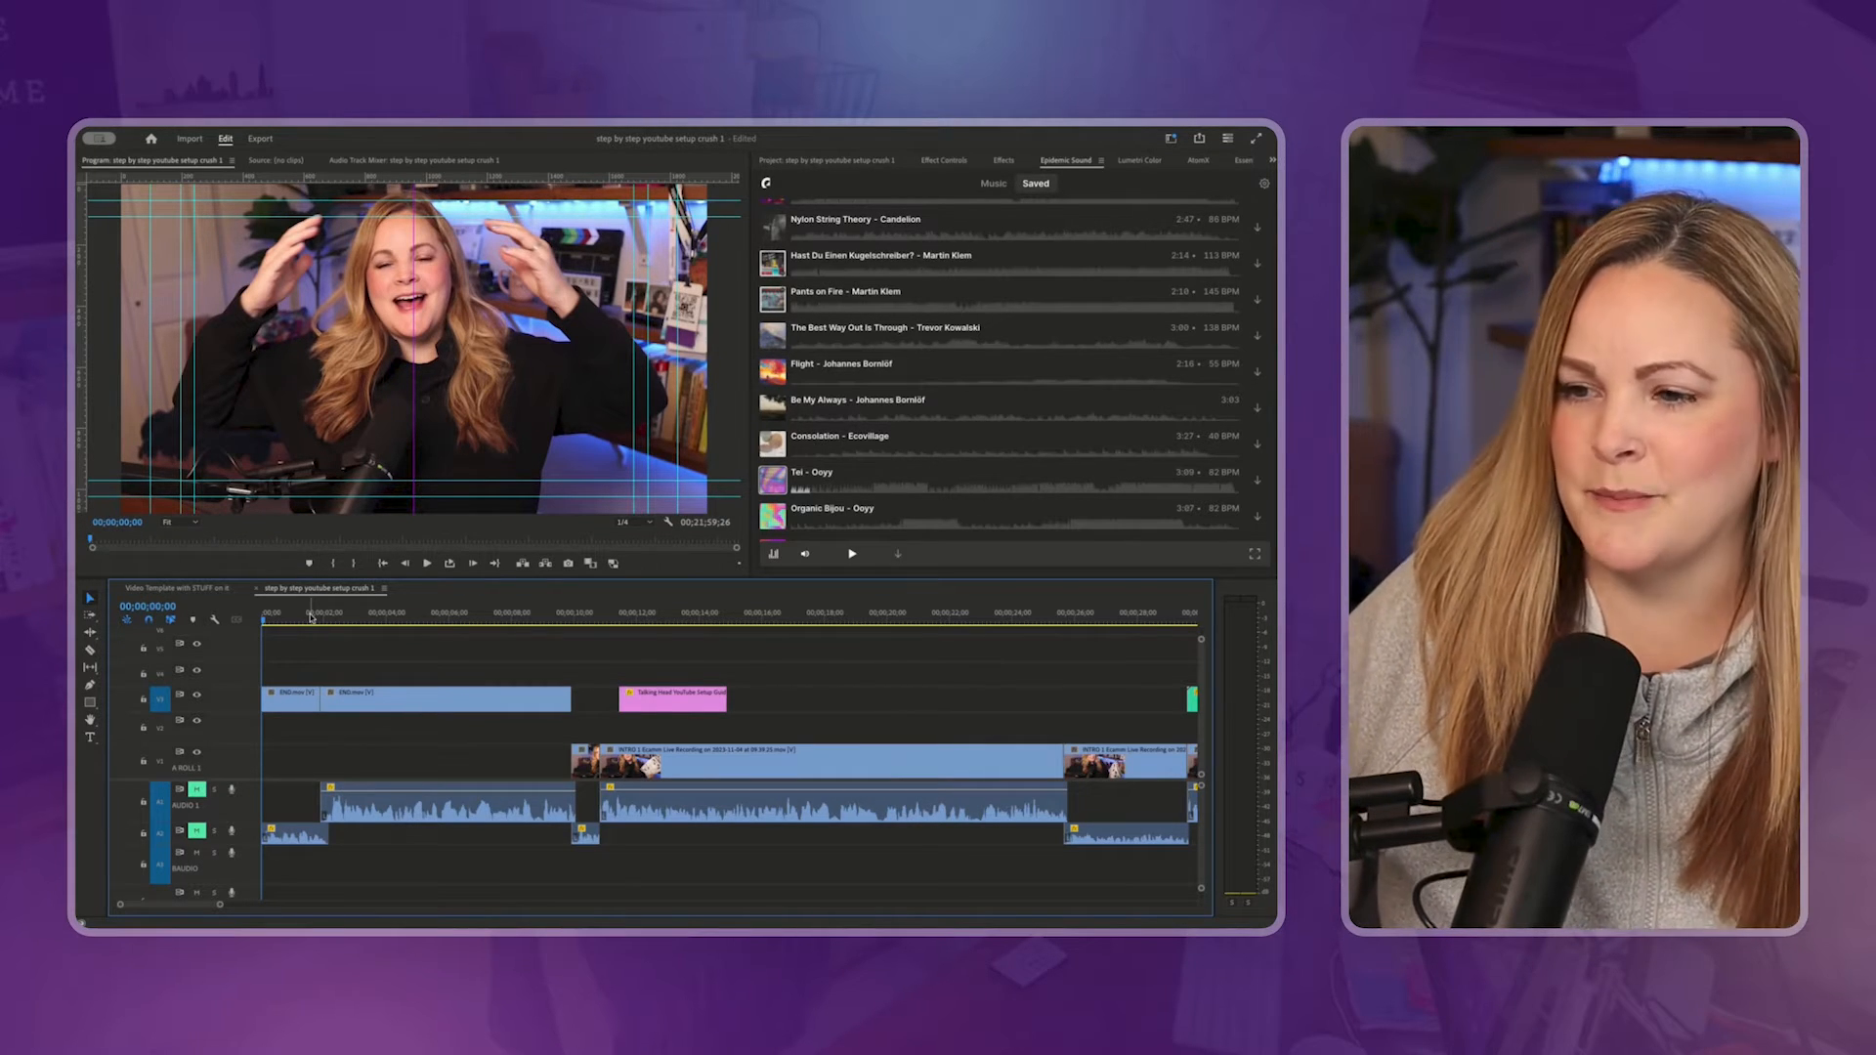
- Mark the end of the intro section on the timeline ruler
scroll("down", 3)
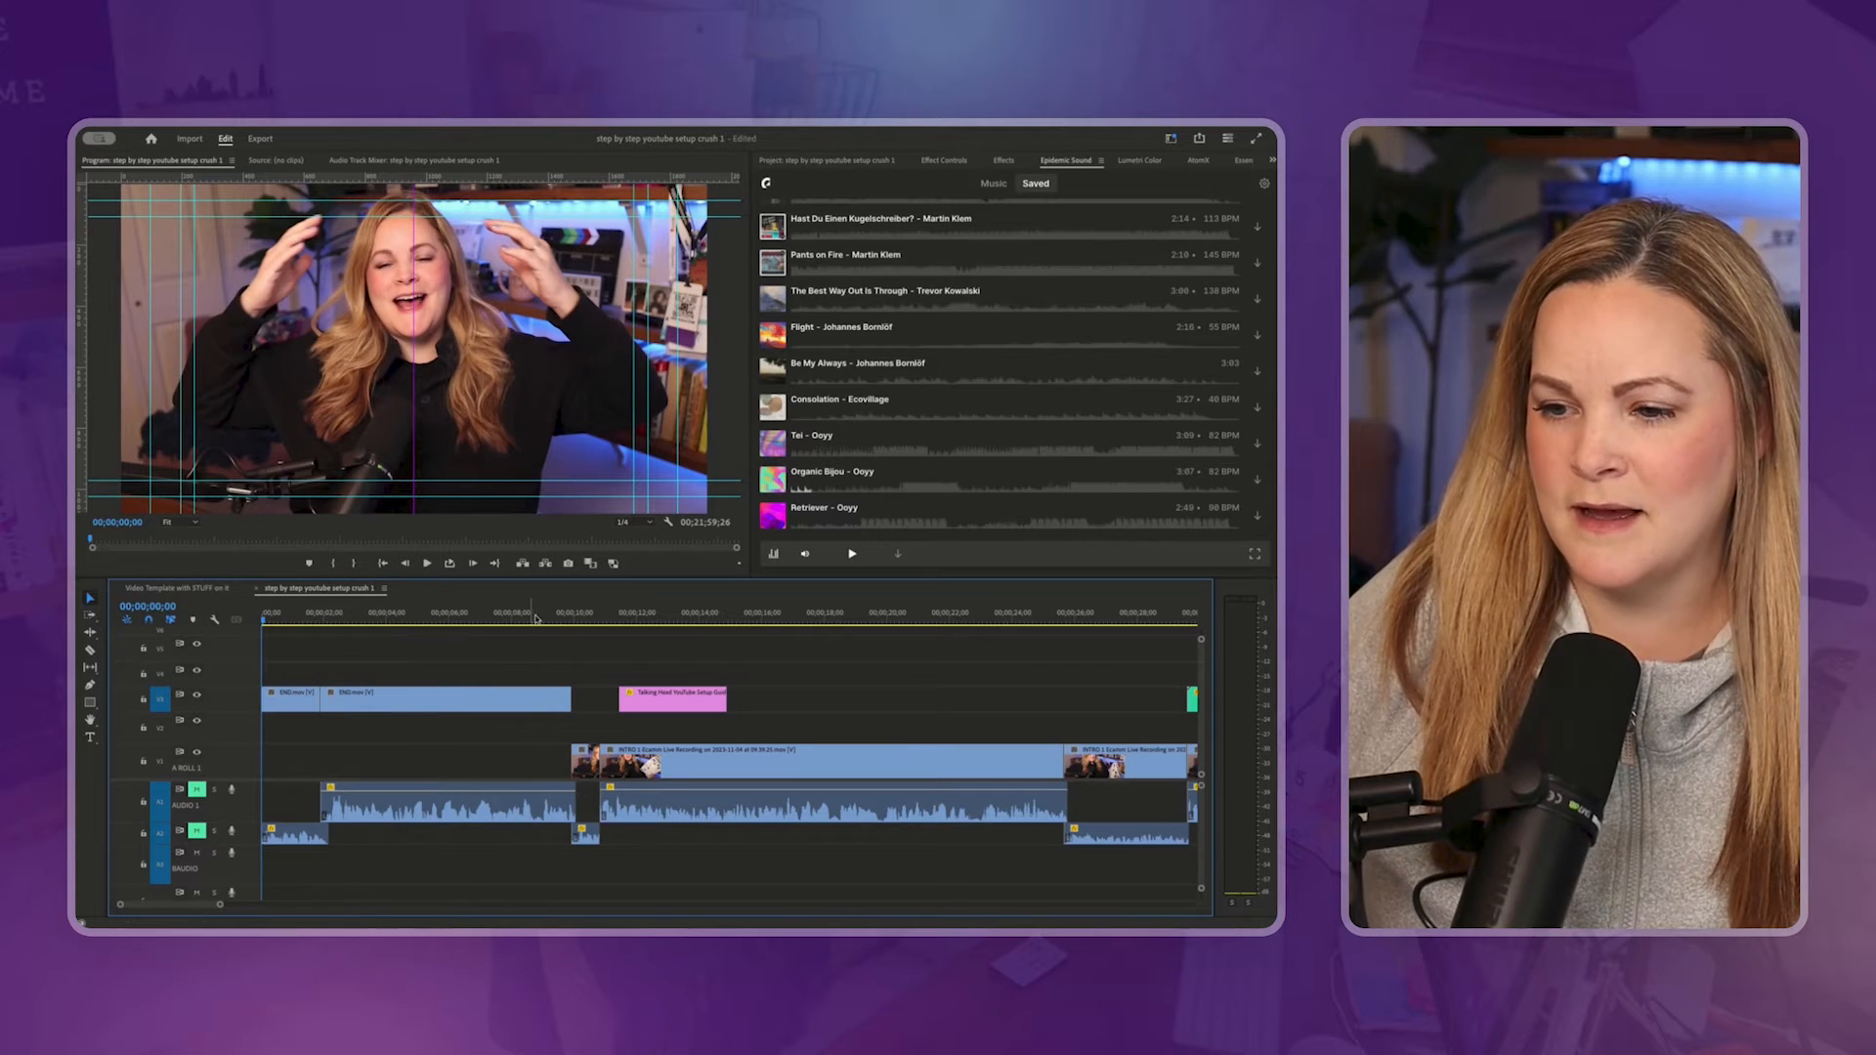
left_click(584, 618)
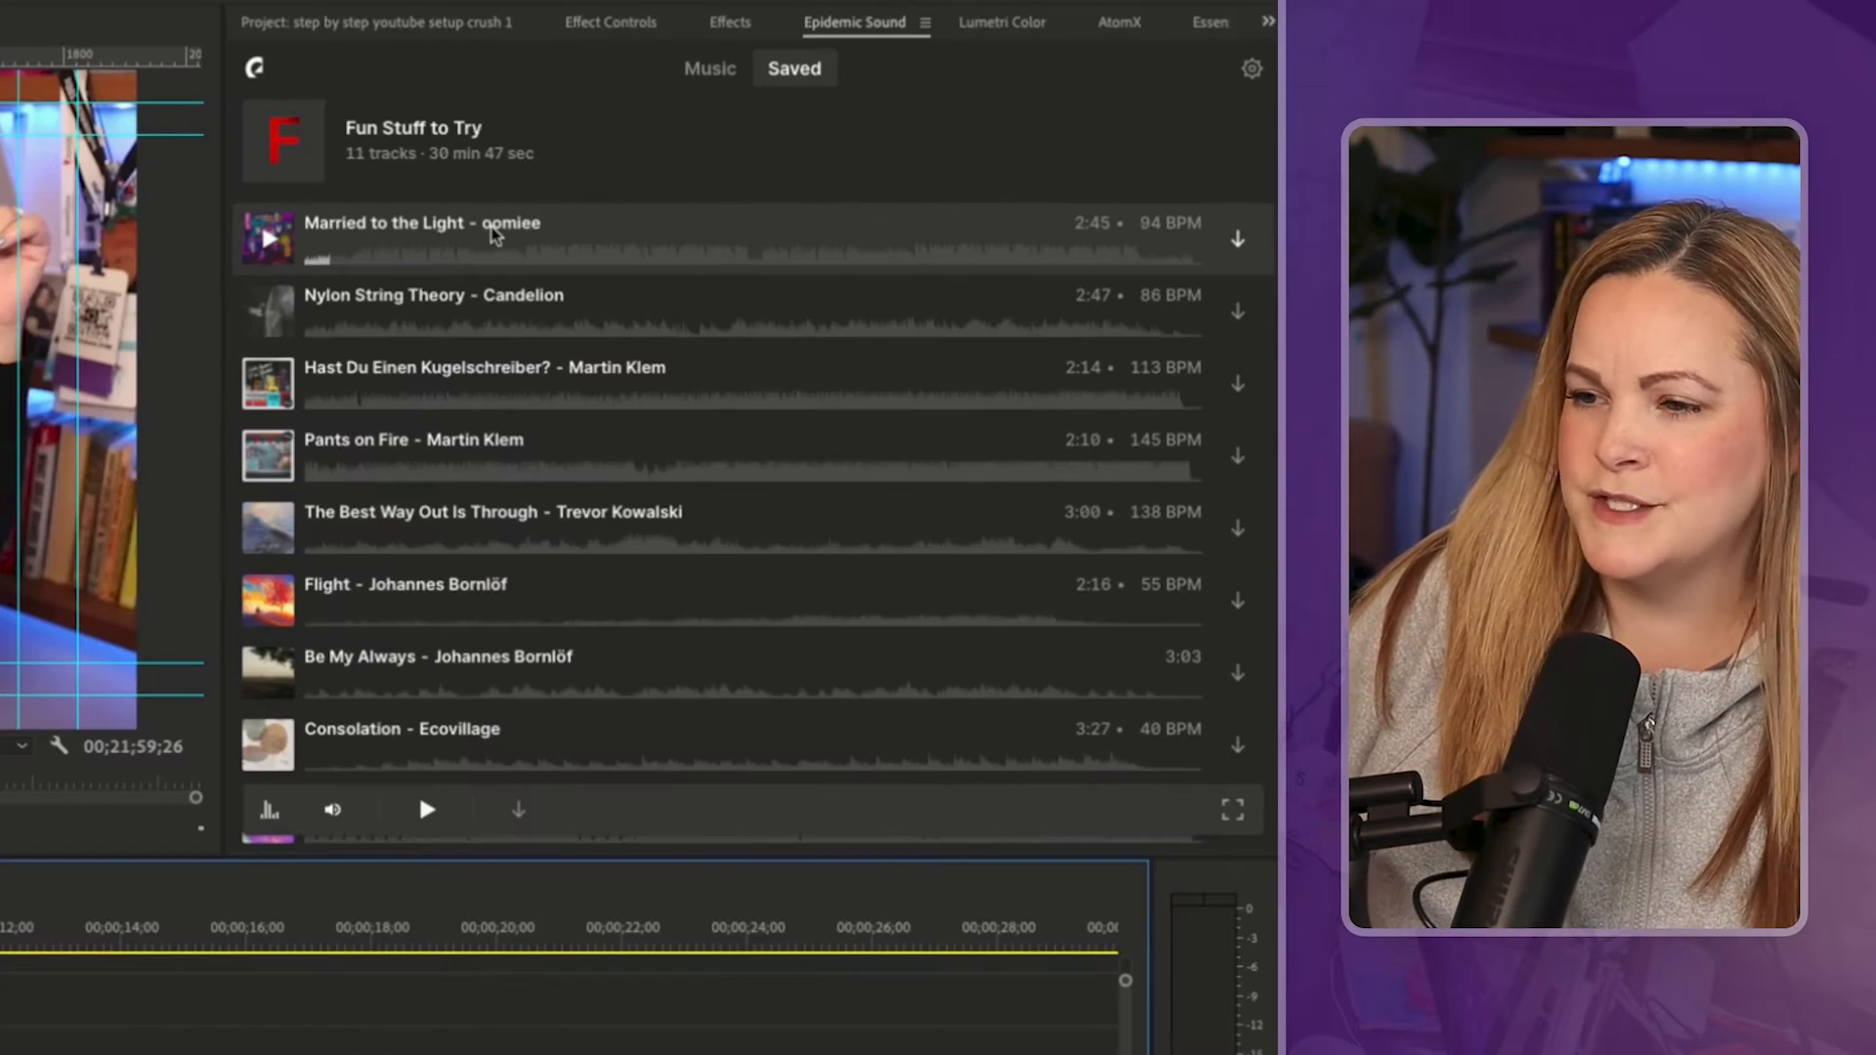
mouse_move(603, 249)
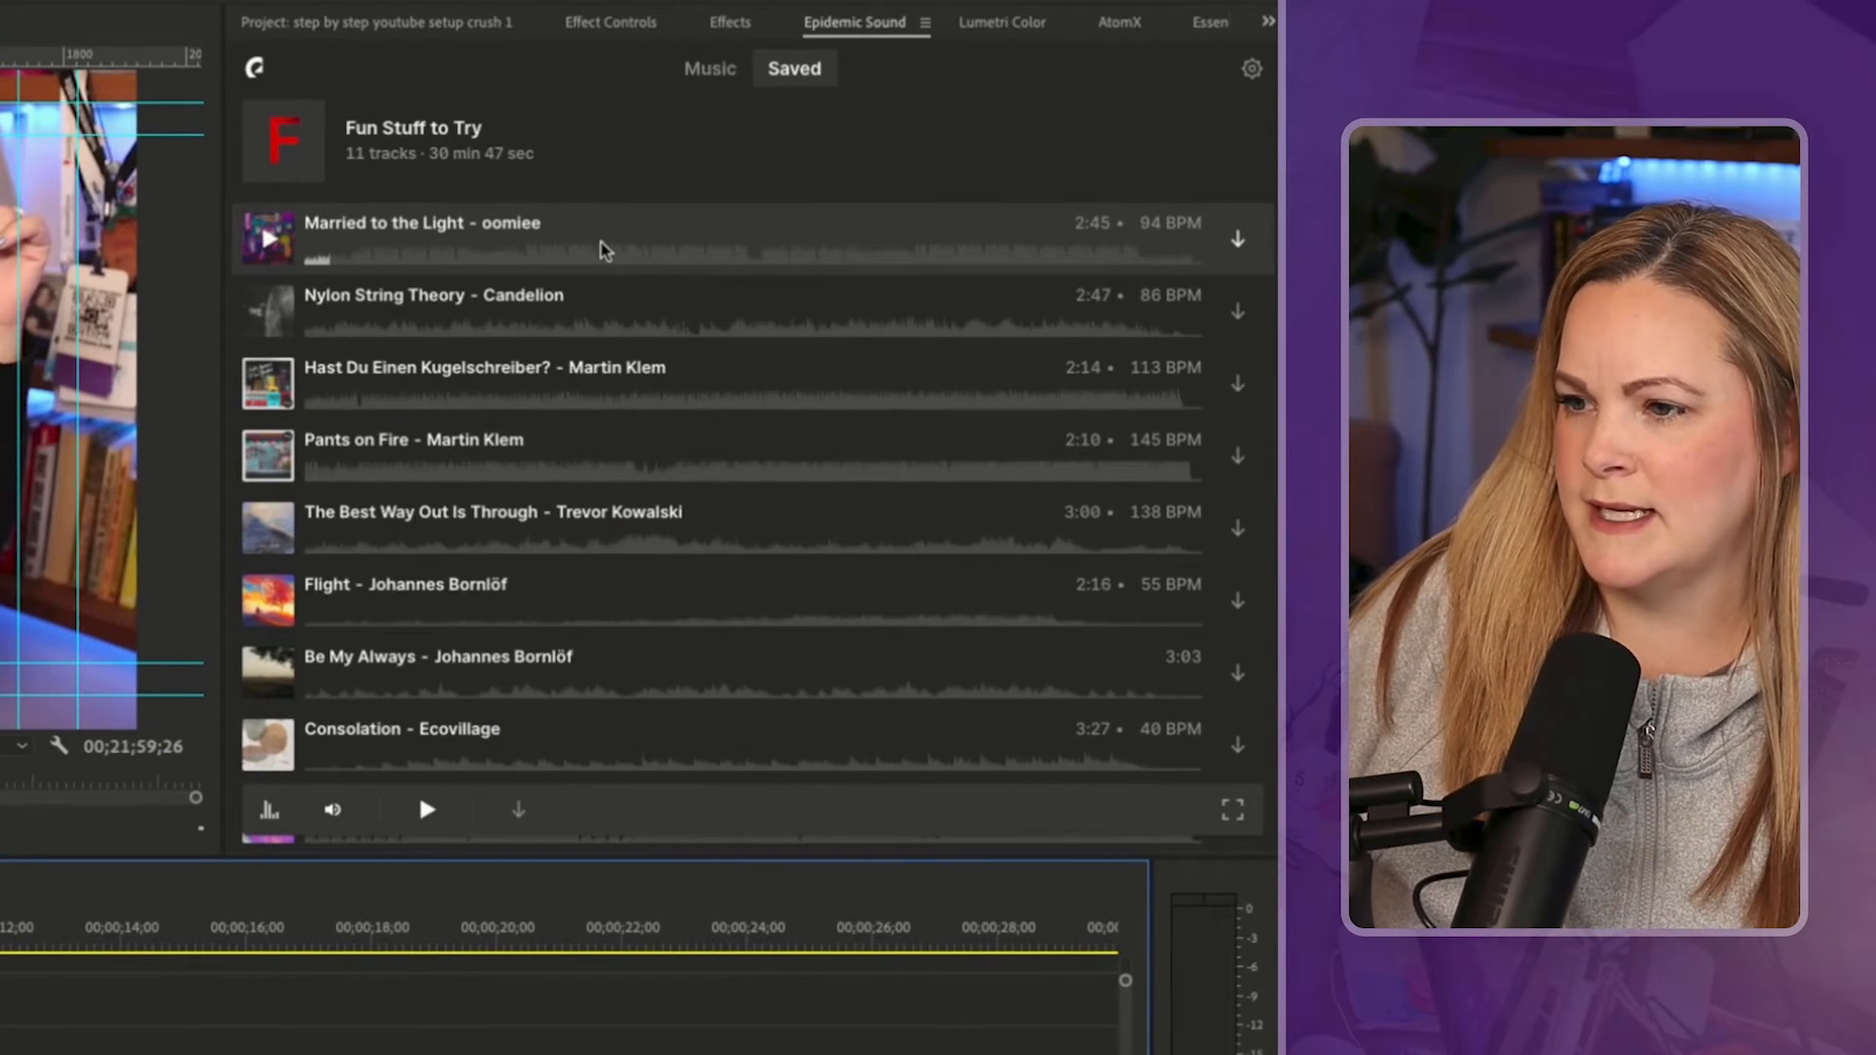